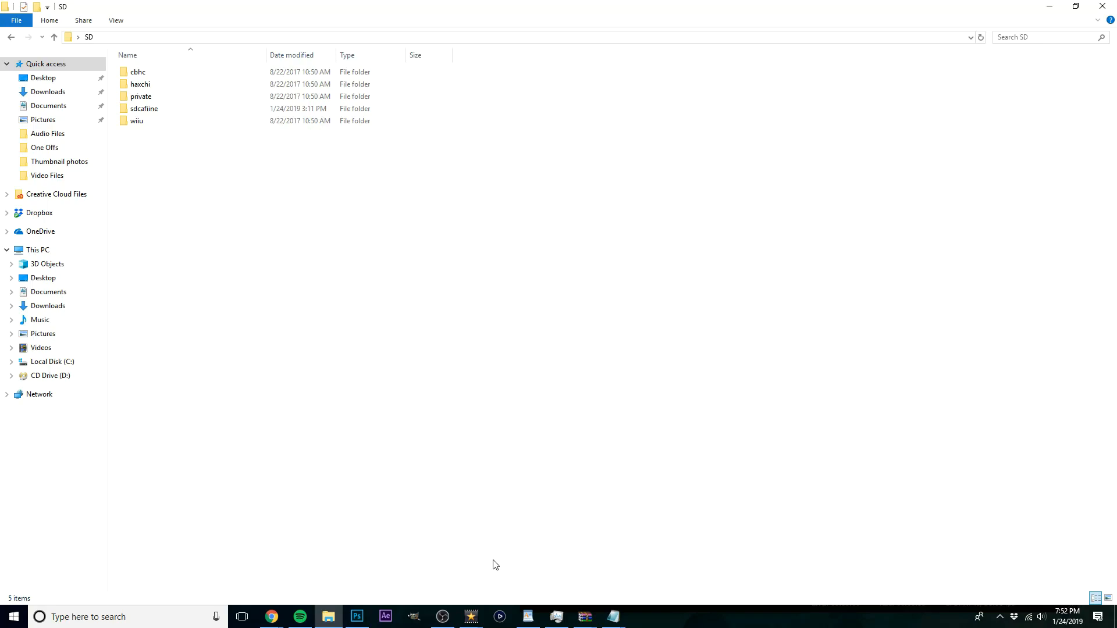
mouse_move(515, 516)
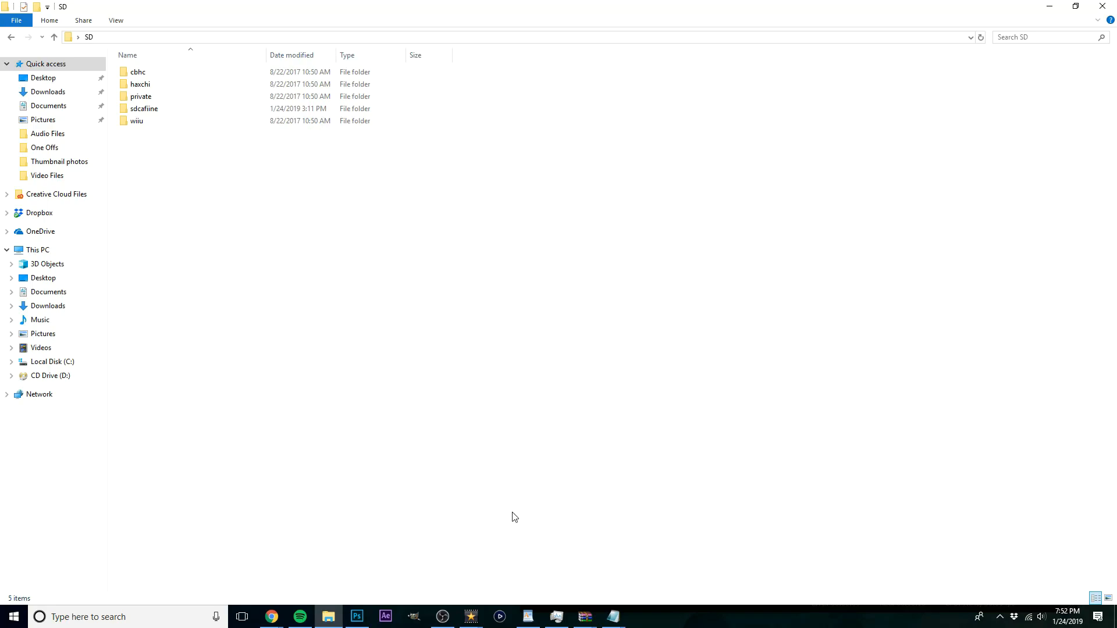
mouse_move(597, 332)
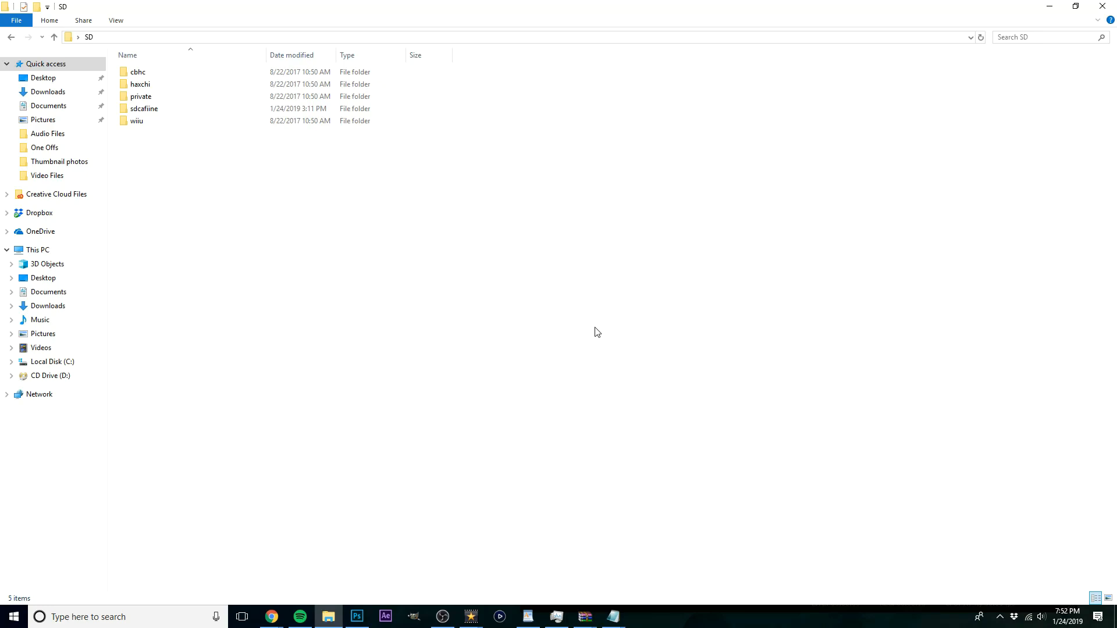
mouse_move(438, 350)
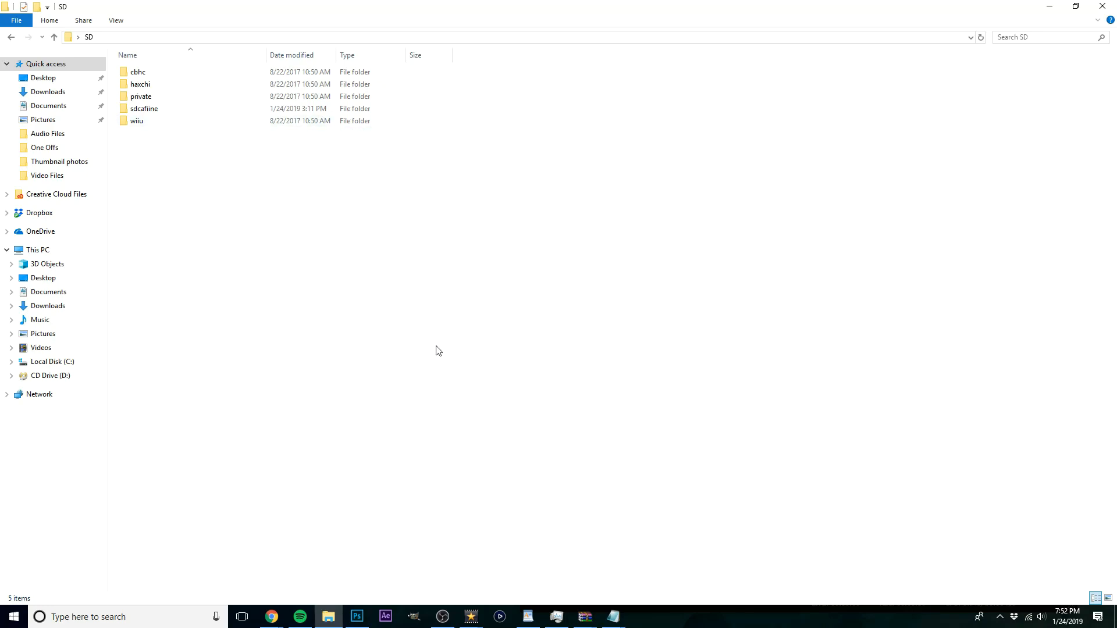
mouse_move(606, 585)
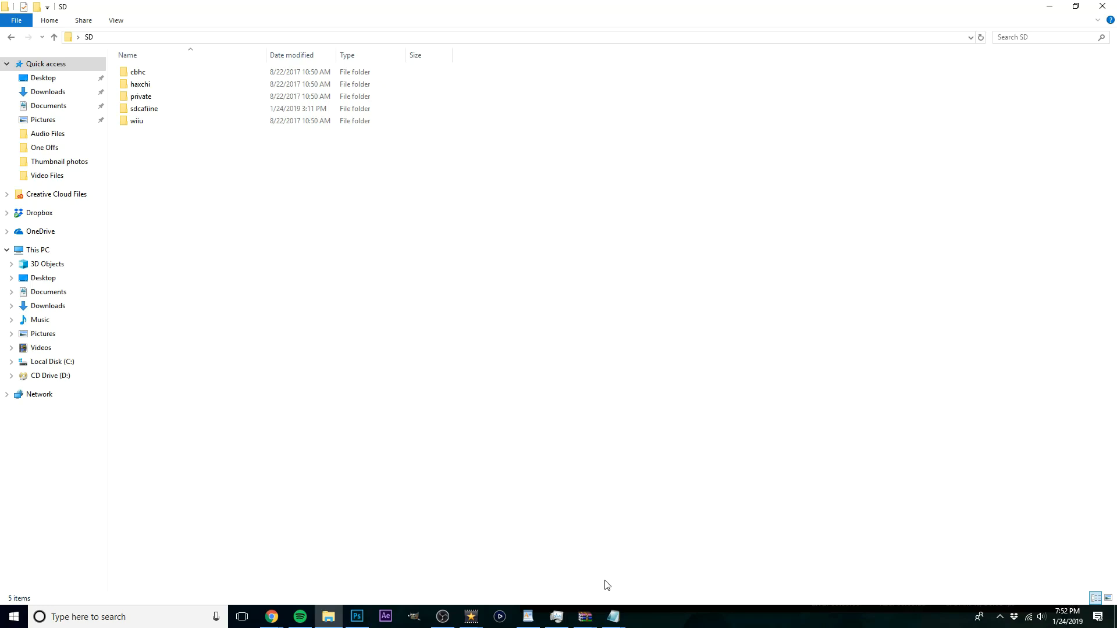
mouse_move(532, 455)
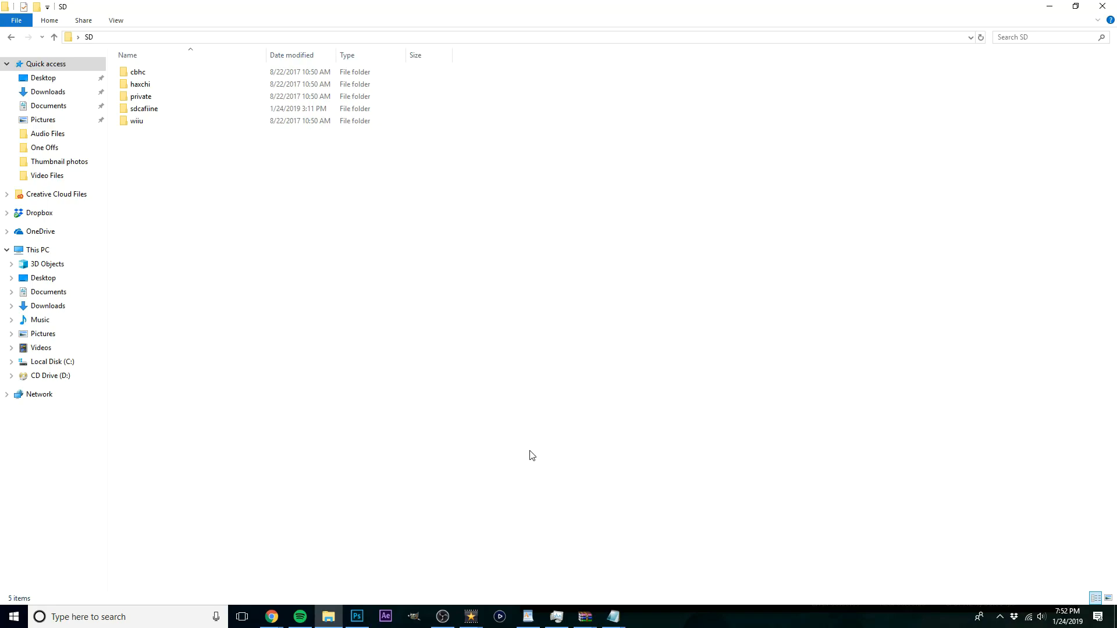
mouse_move(339, 297)
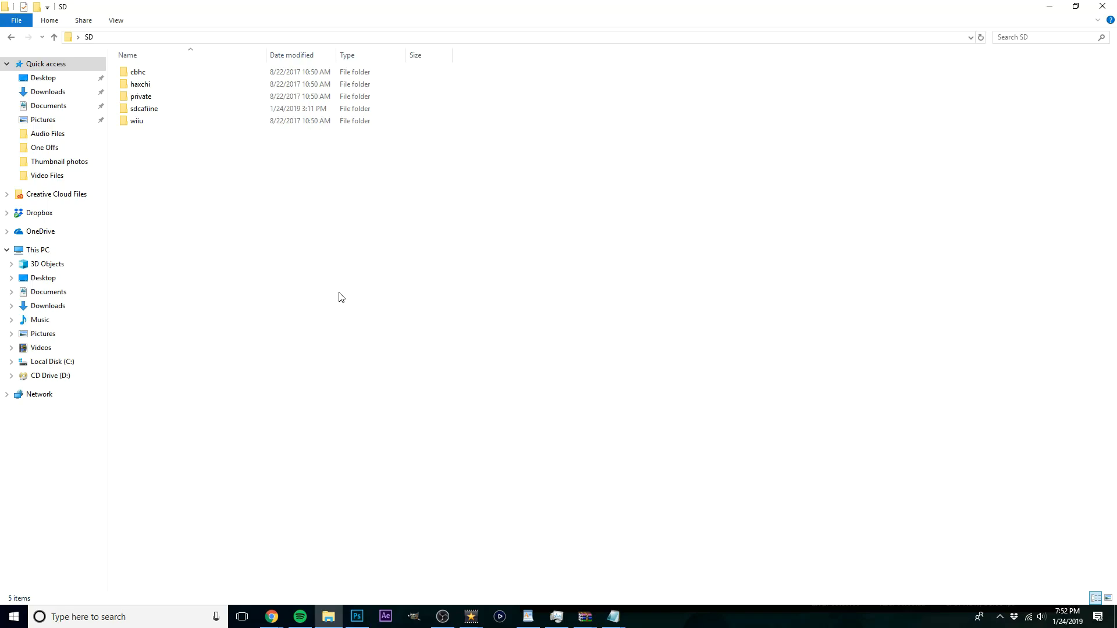
Step: Look inside the sdcafiine folder on the SD card, then return to the SD root
left_click(145, 108)
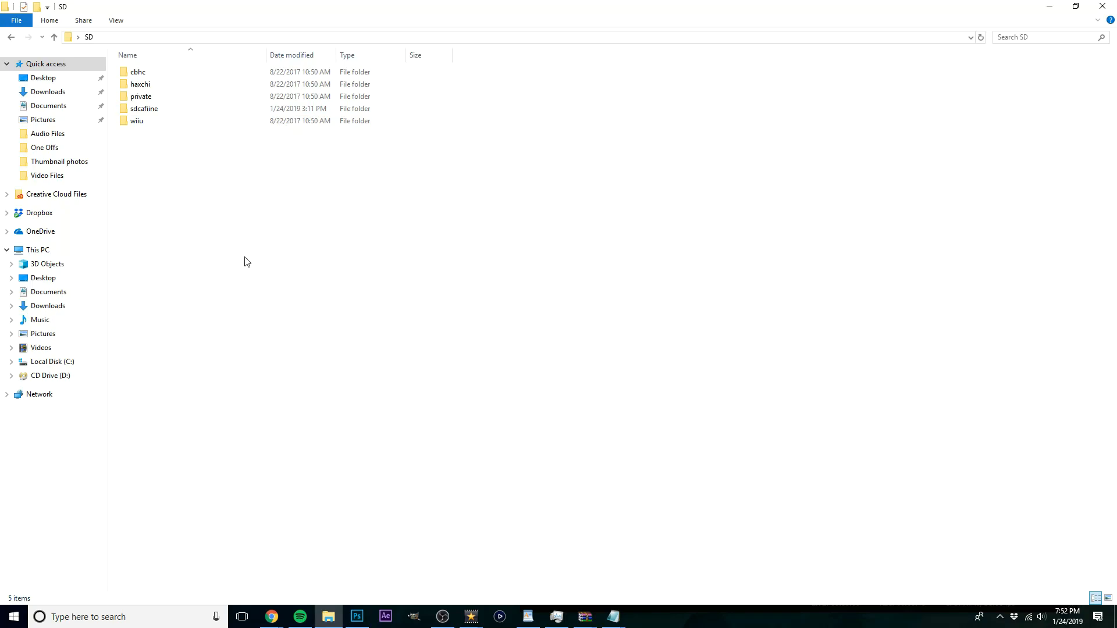
left_click(137, 120)
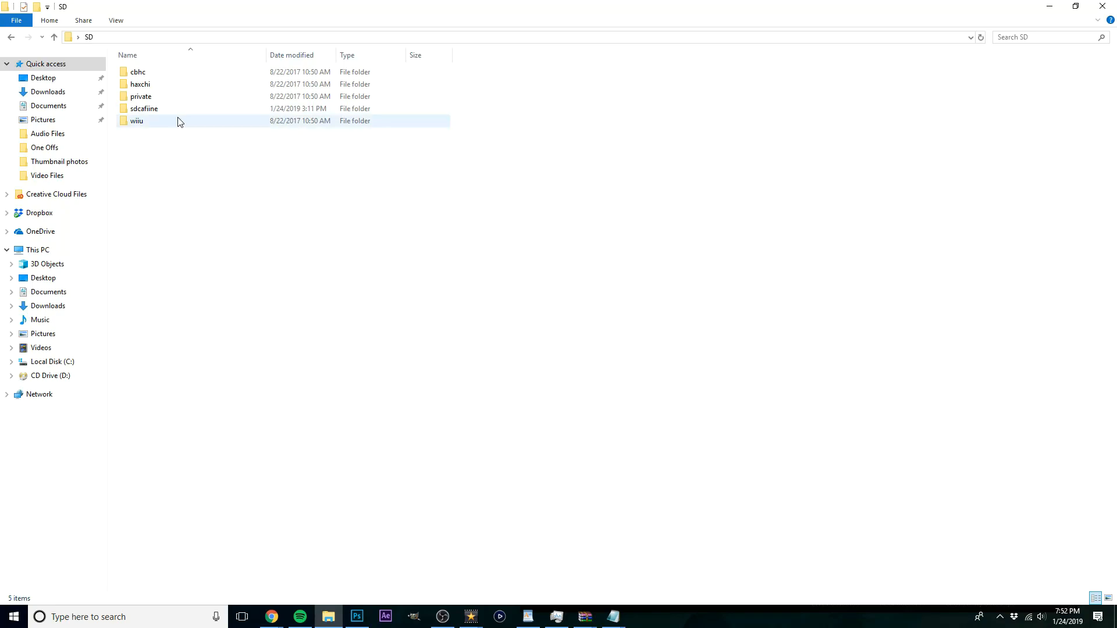
left_click(144, 108)
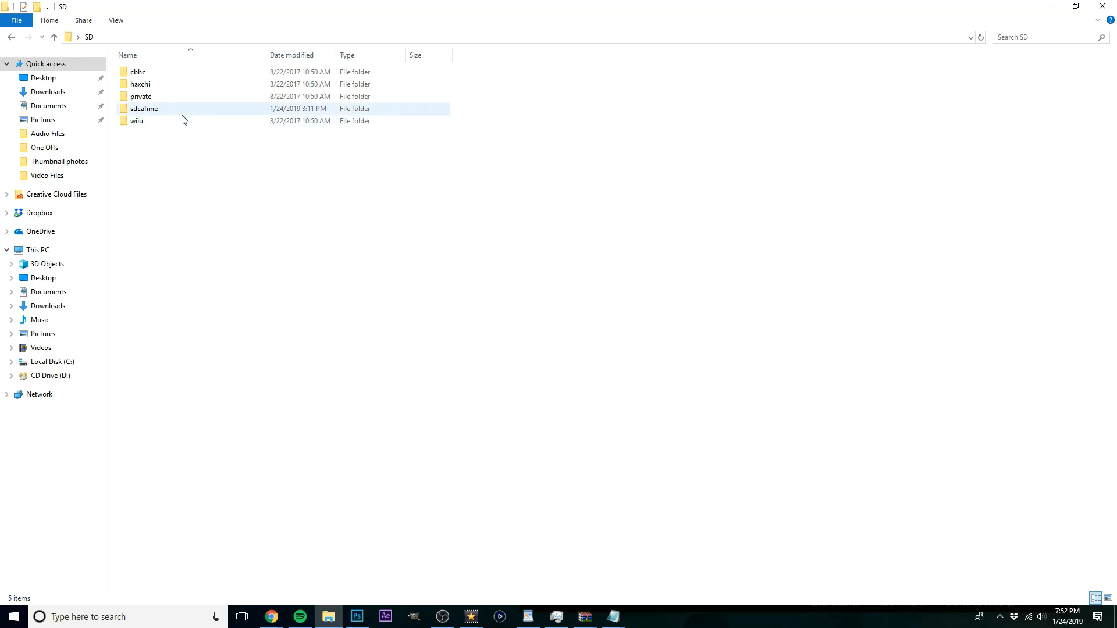
left_click(707, 302)
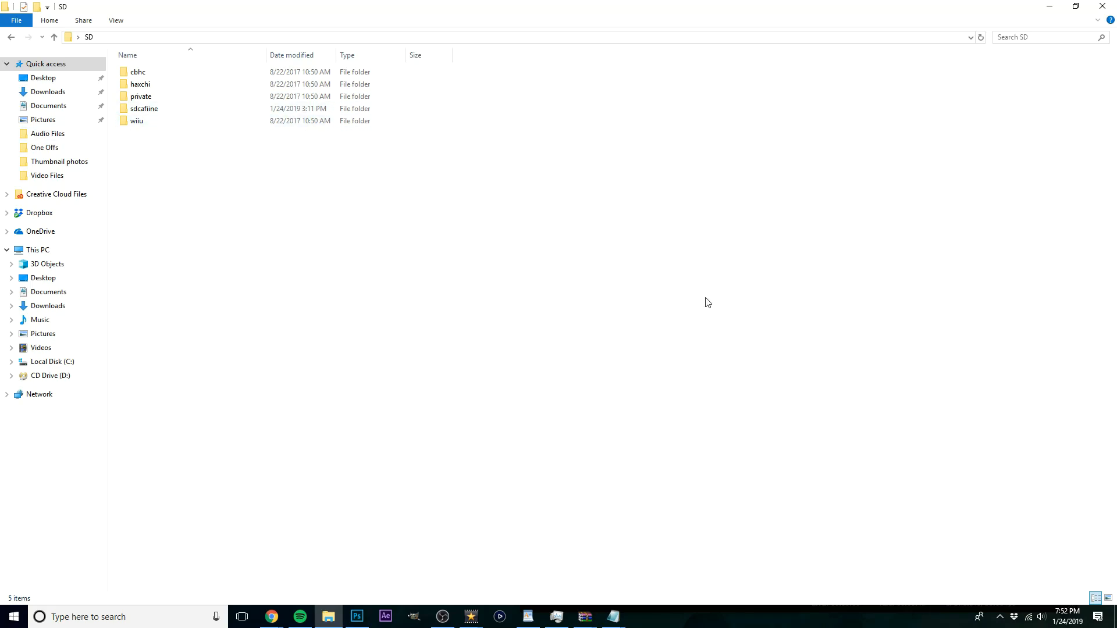
mouse_move(144, 109)
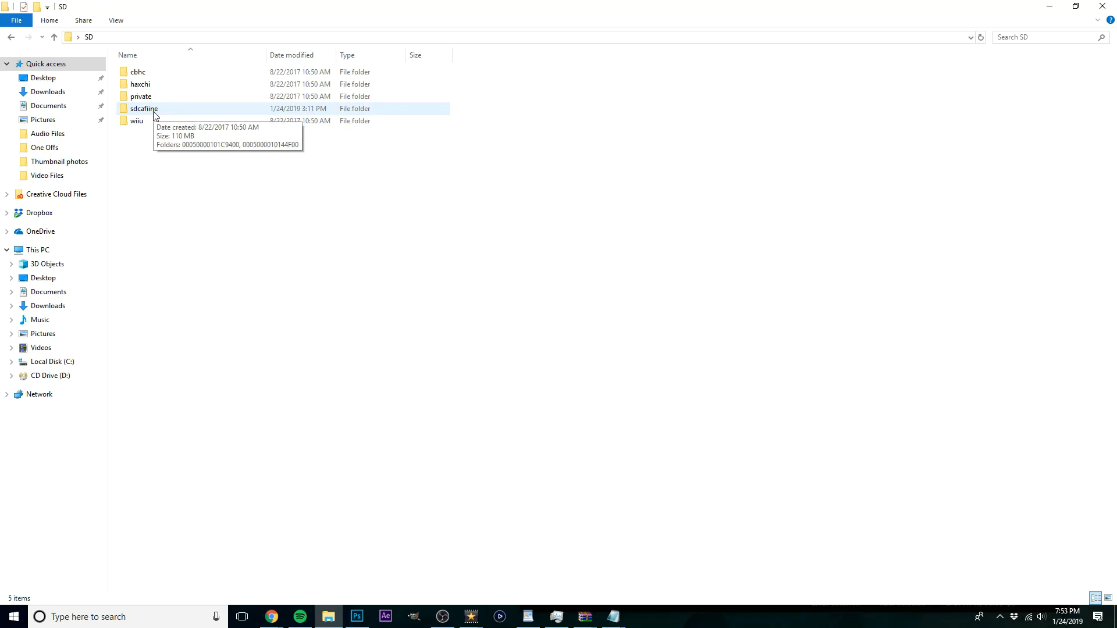
double_click(144, 108)
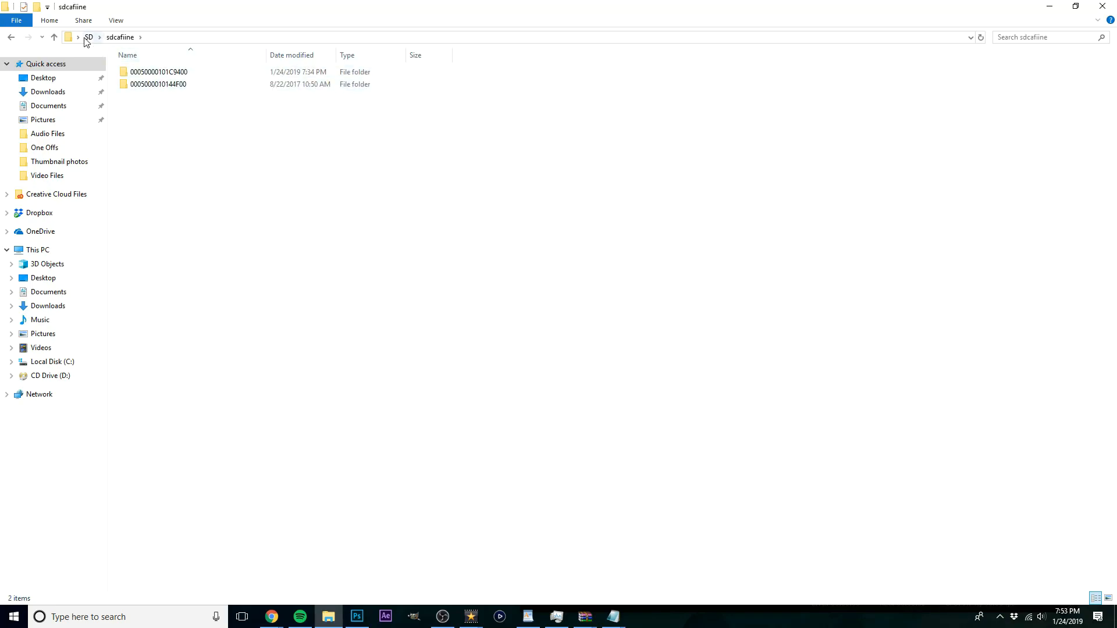
left_click(88, 37)
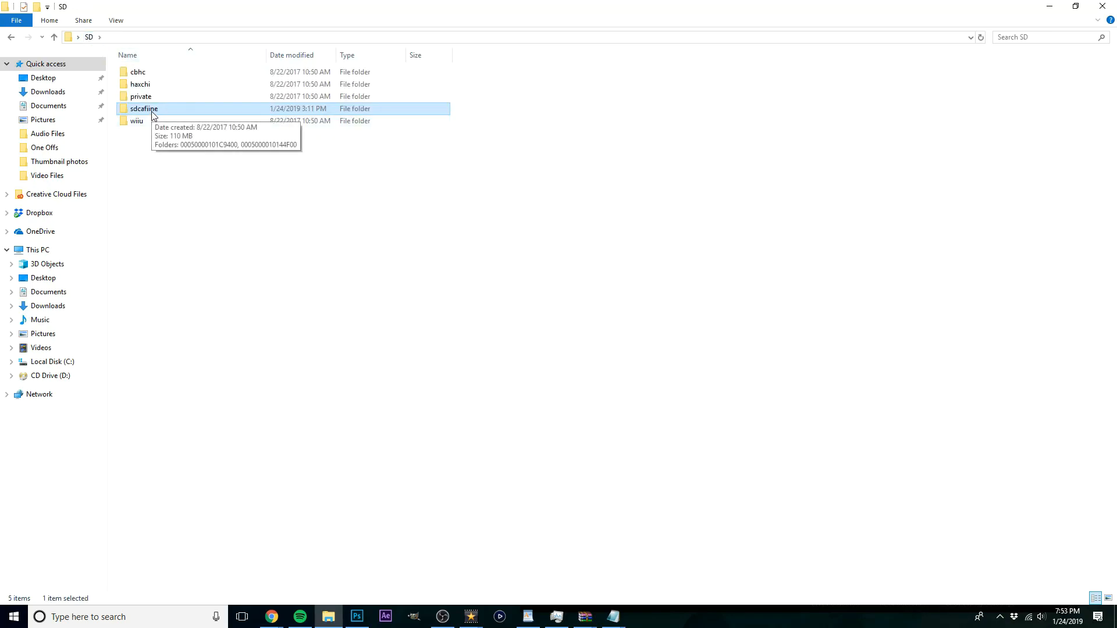
mouse_move(204, 170)
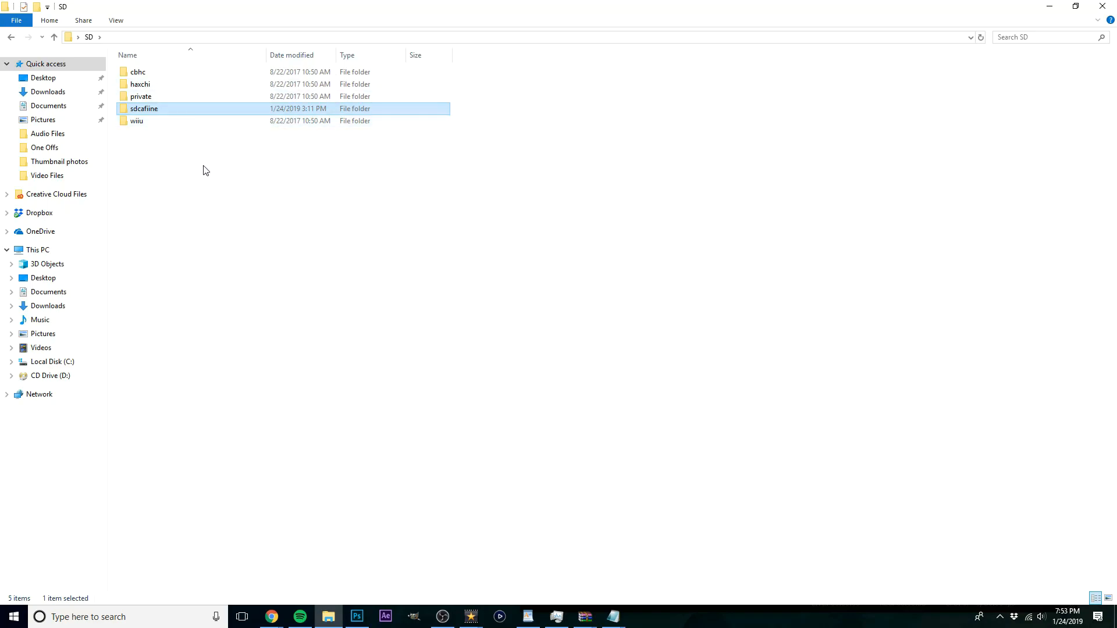
mouse_move(221, 205)
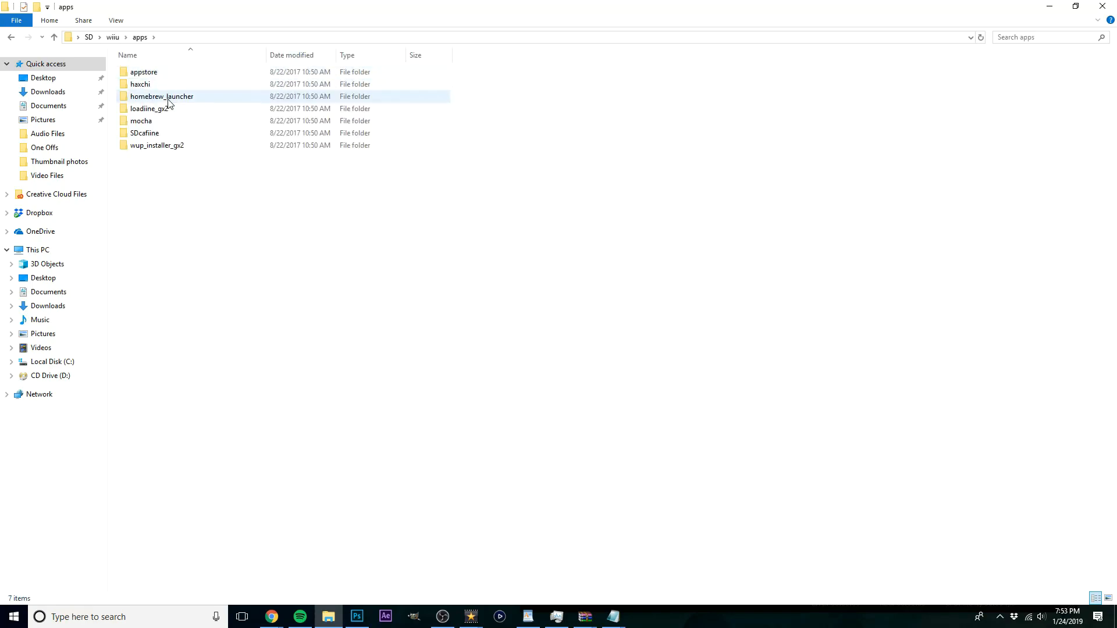
Step: Open the SDcafiine app folder under wiiu/apps, showing icon, meta and sdcafiine.elf
double_click(144, 133)
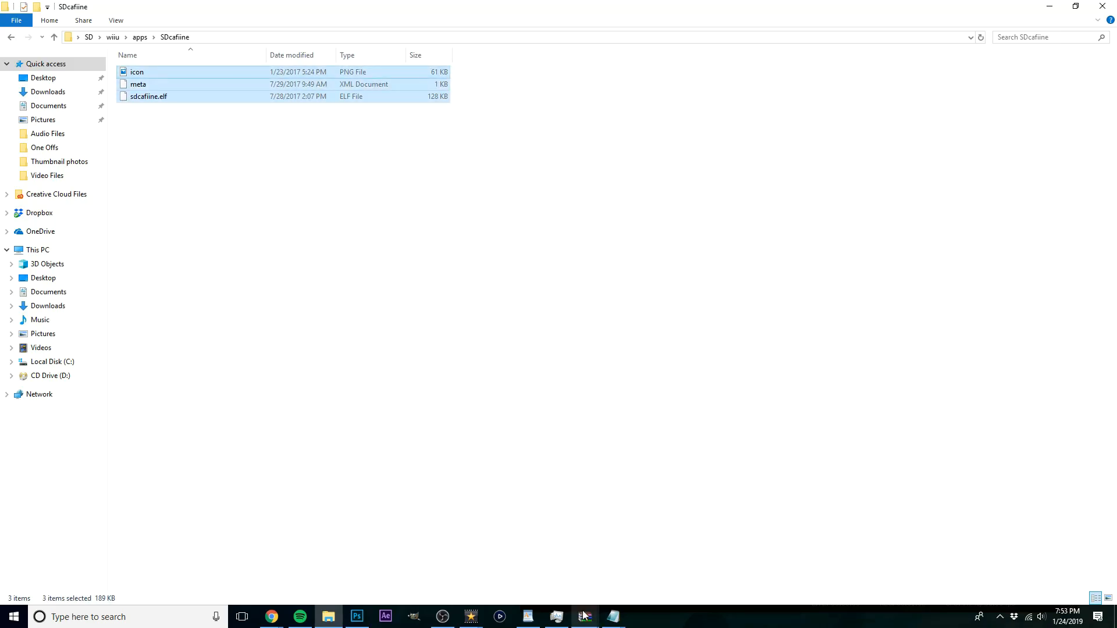
Step: Bring up the sdcafiine.1.4 archive in WinRAR and place it beside the Explorer file list
left_click(584, 616)
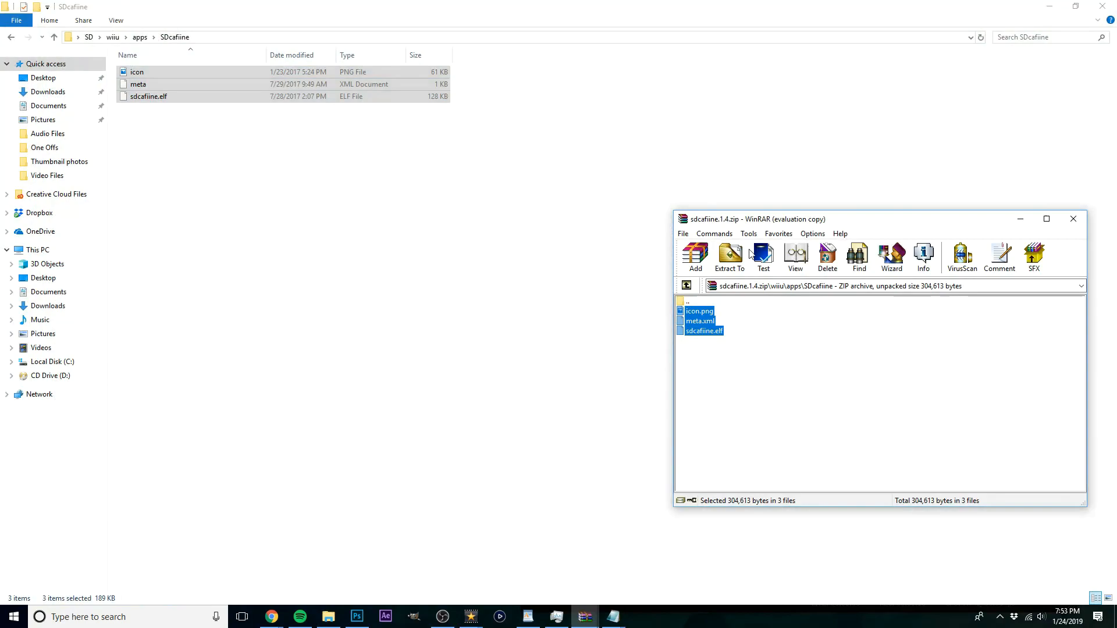
left_click_drag(757, 219, 717, 144)
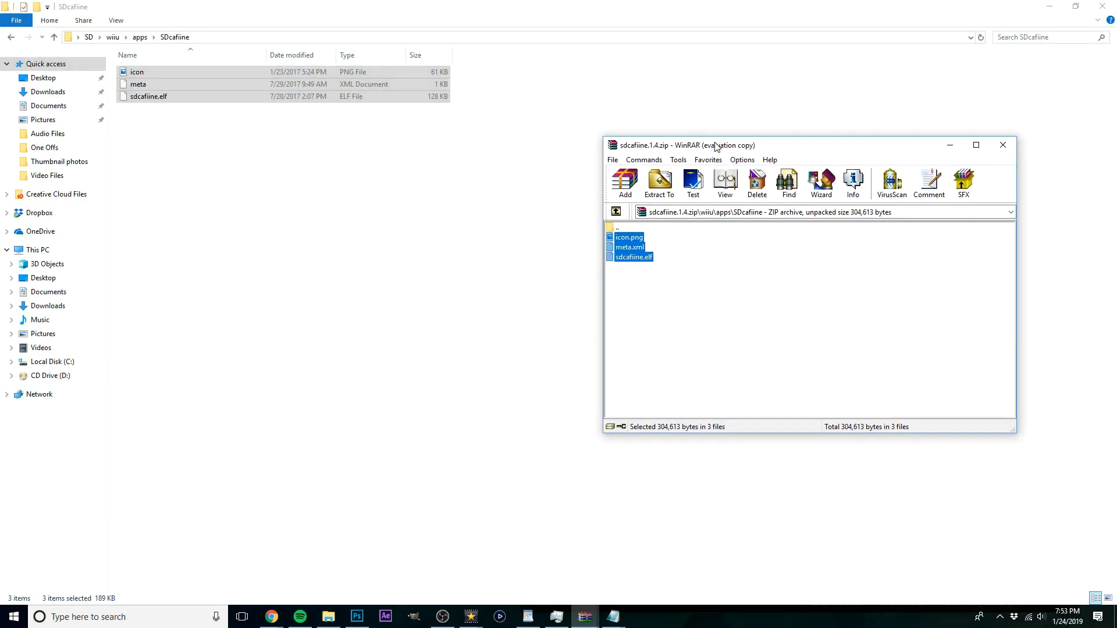
mouse_move(579, 113)
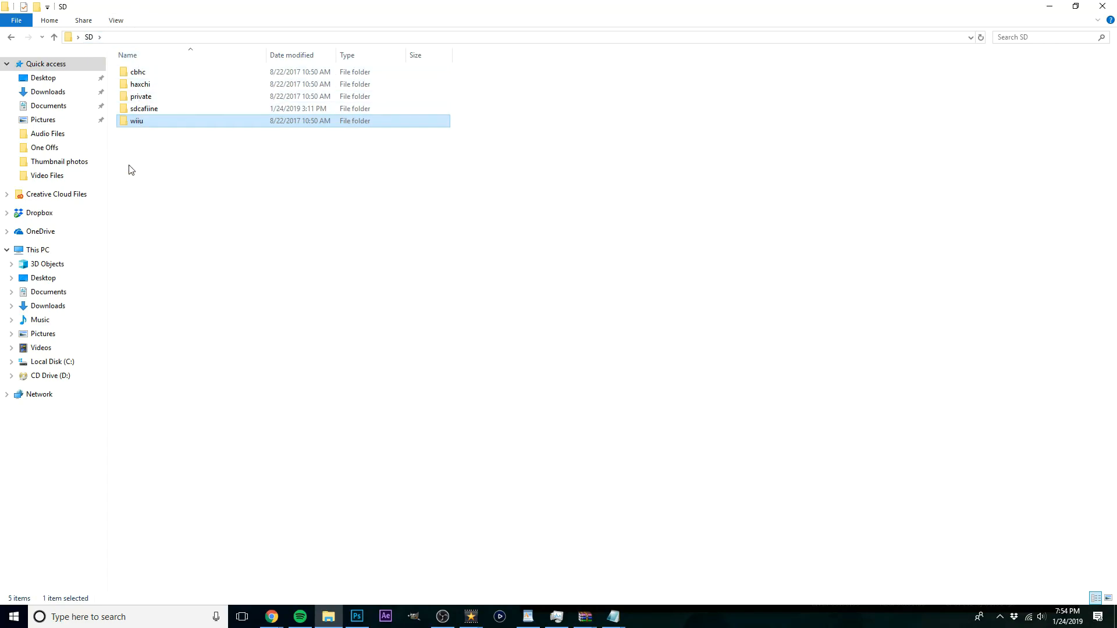
mouse_move(599, 6)
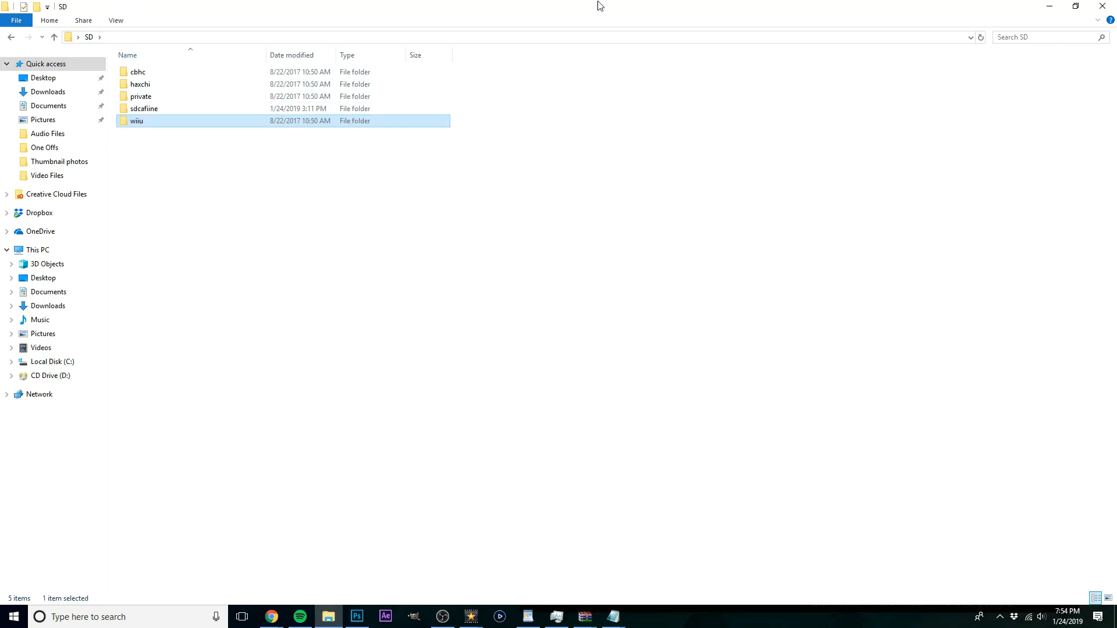
mouse_move(140, 54)
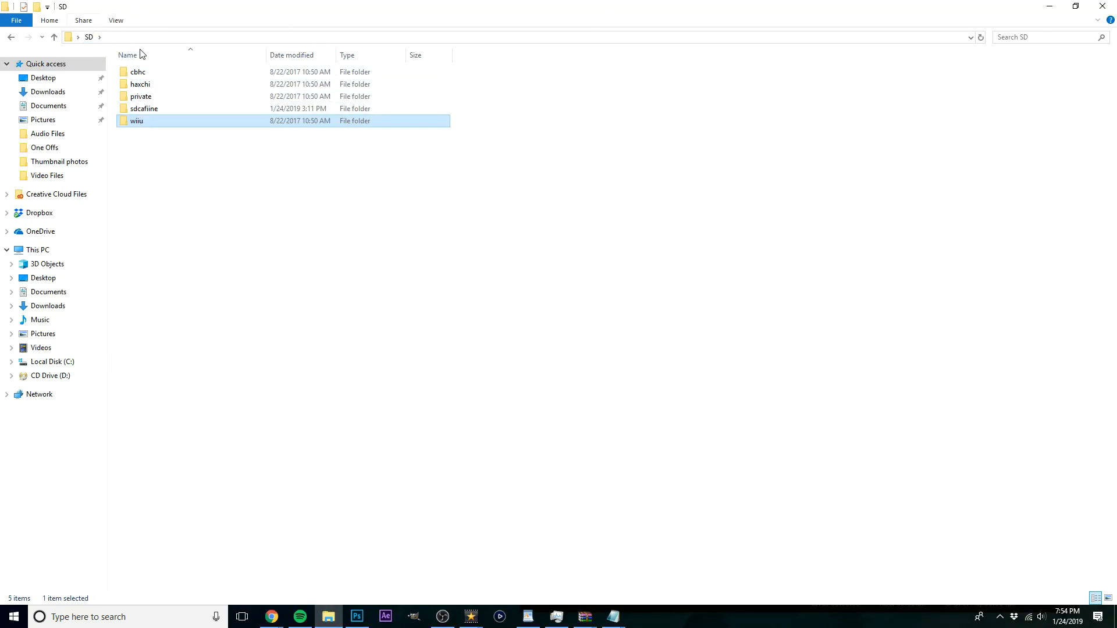
mouse_move(482, 458)
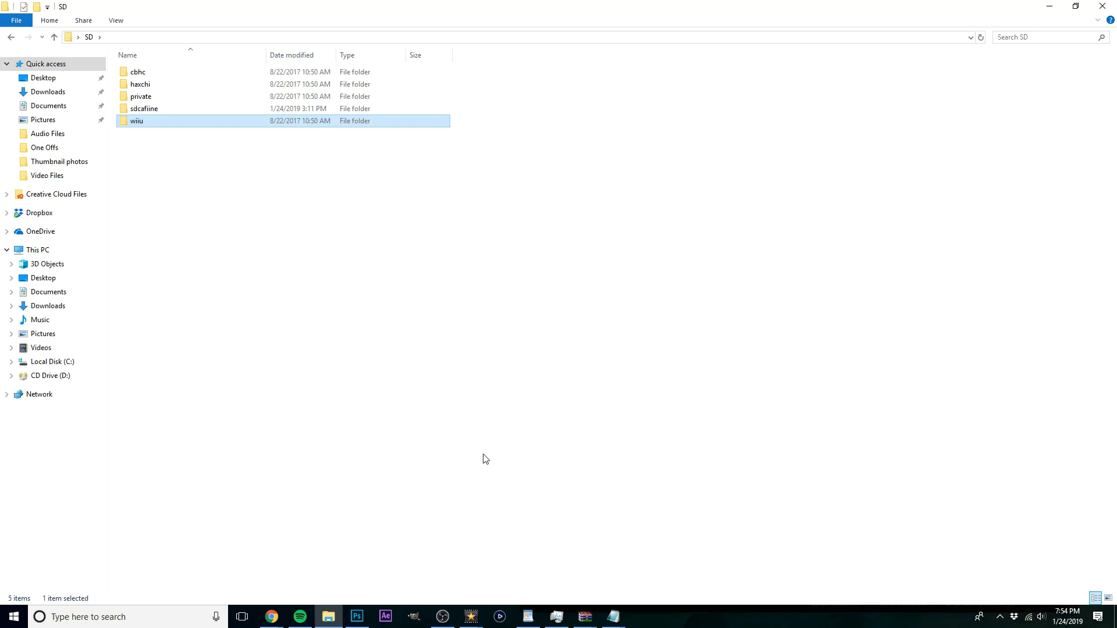
mouse_move(682, 227)
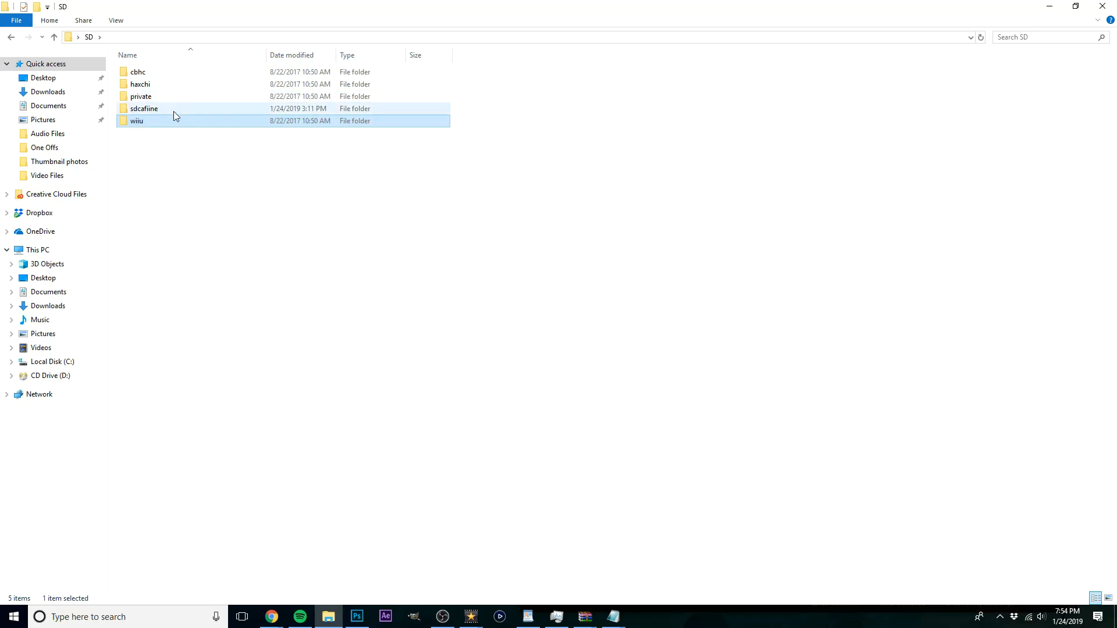
double_click(144, 108)
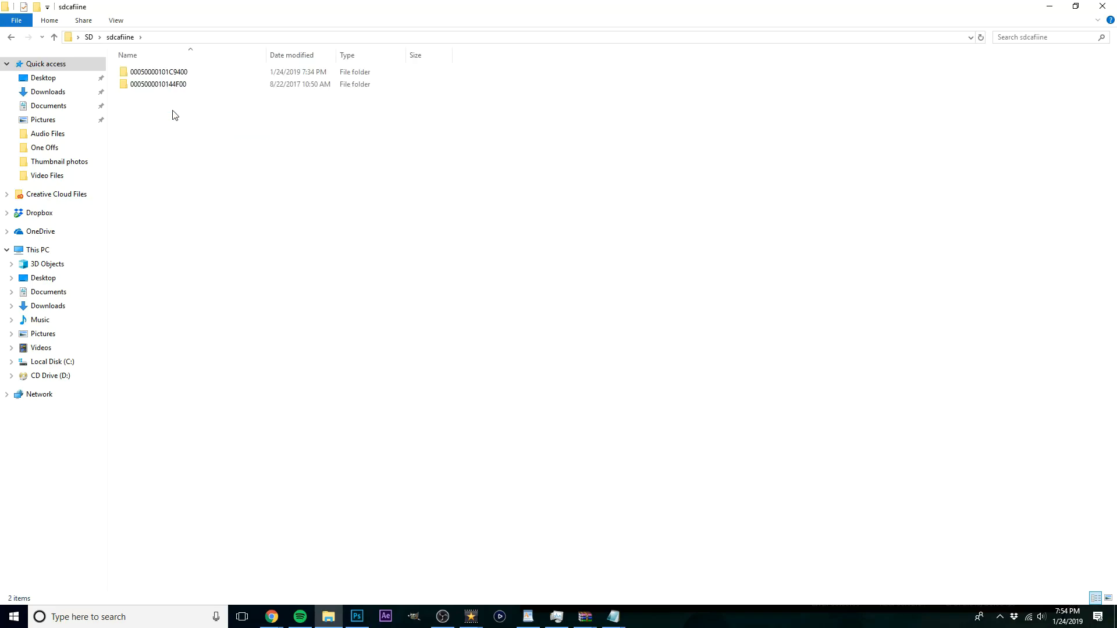
left_click(158, 71)
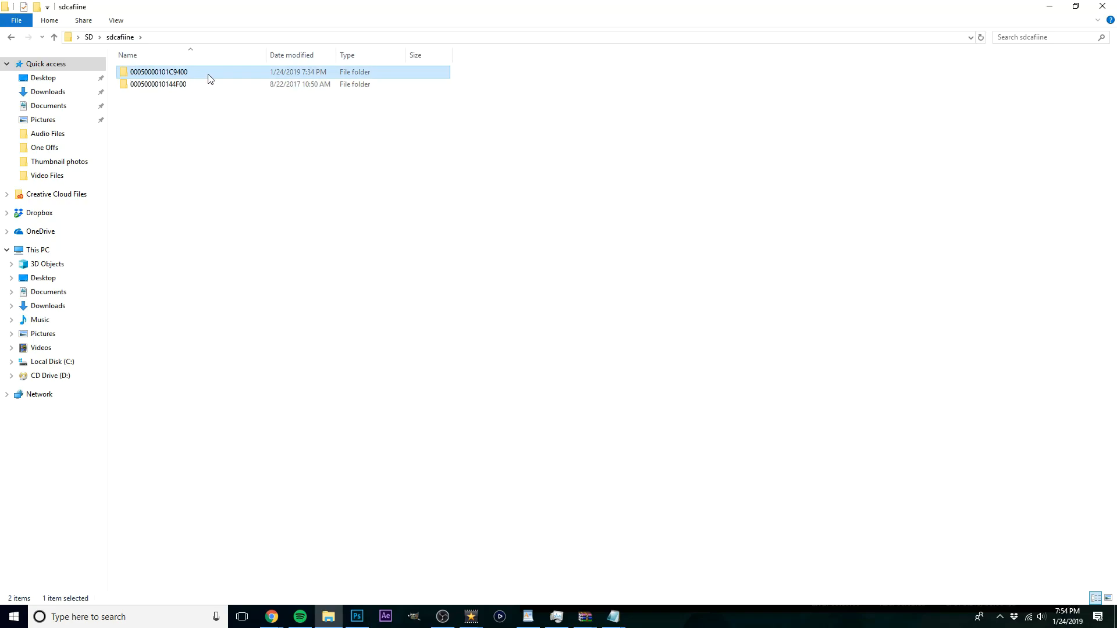
mouse_move(164, 78)
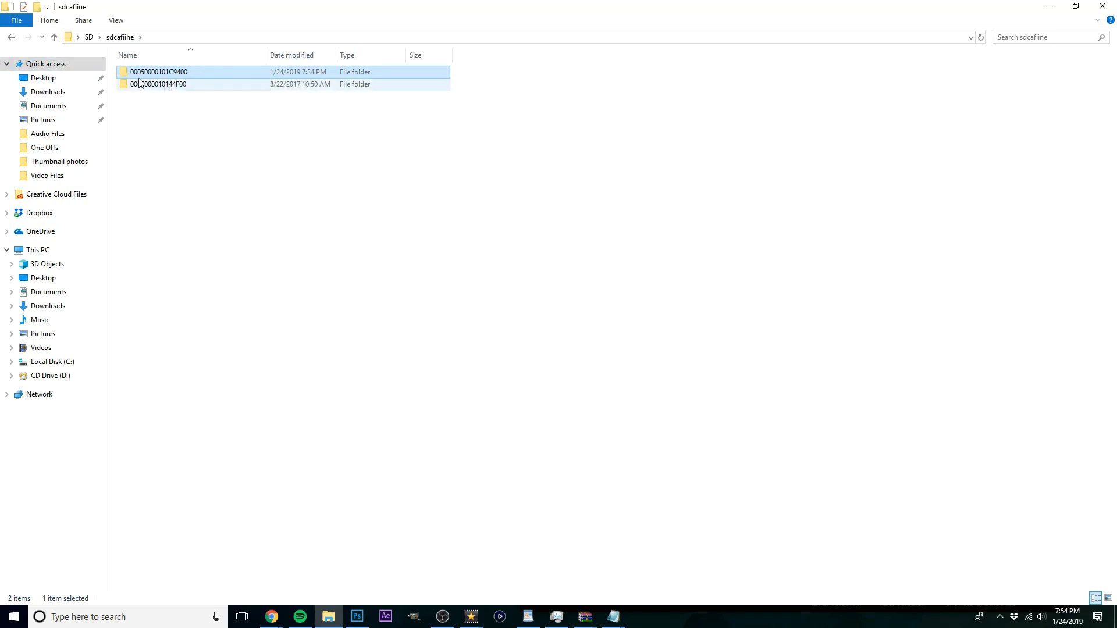
mouse_move(158, 71)
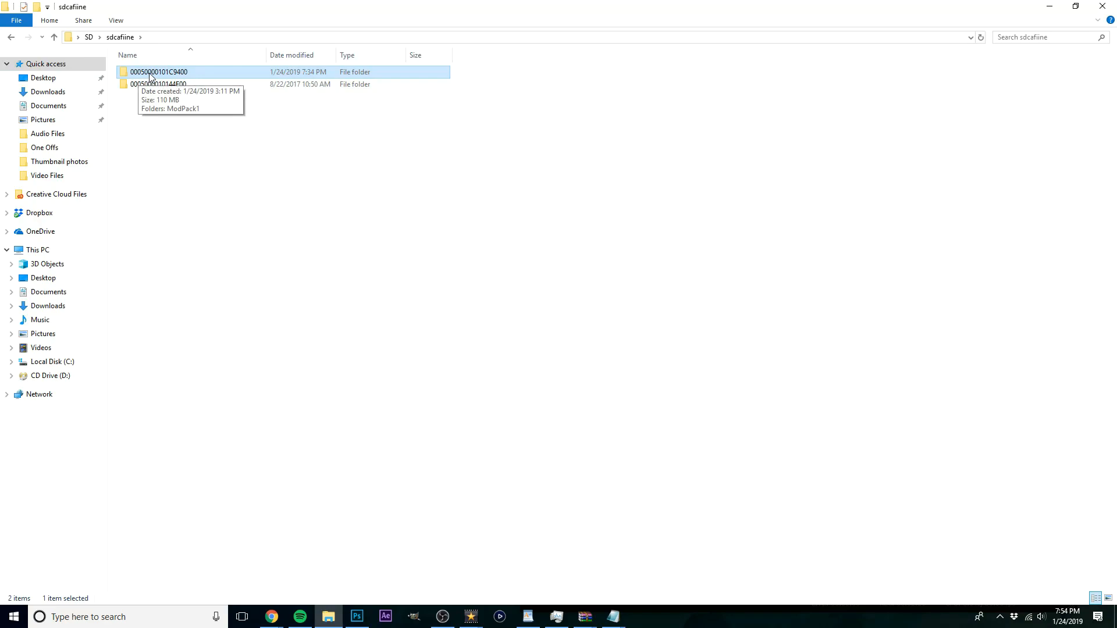
mouse_move(164, 76)
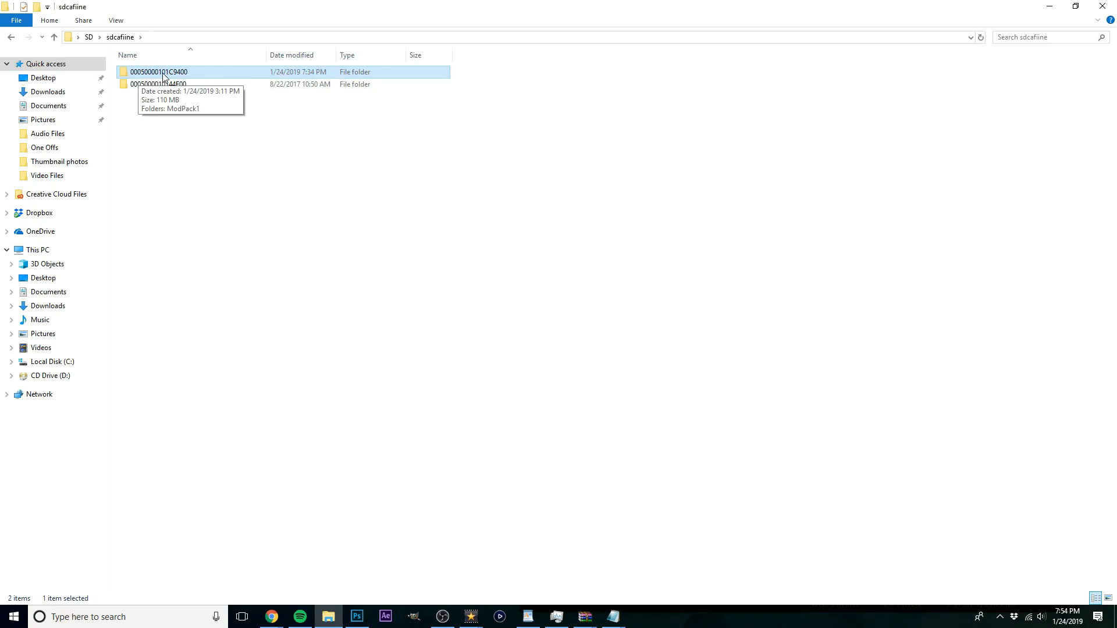
mouse_move(180, 77)
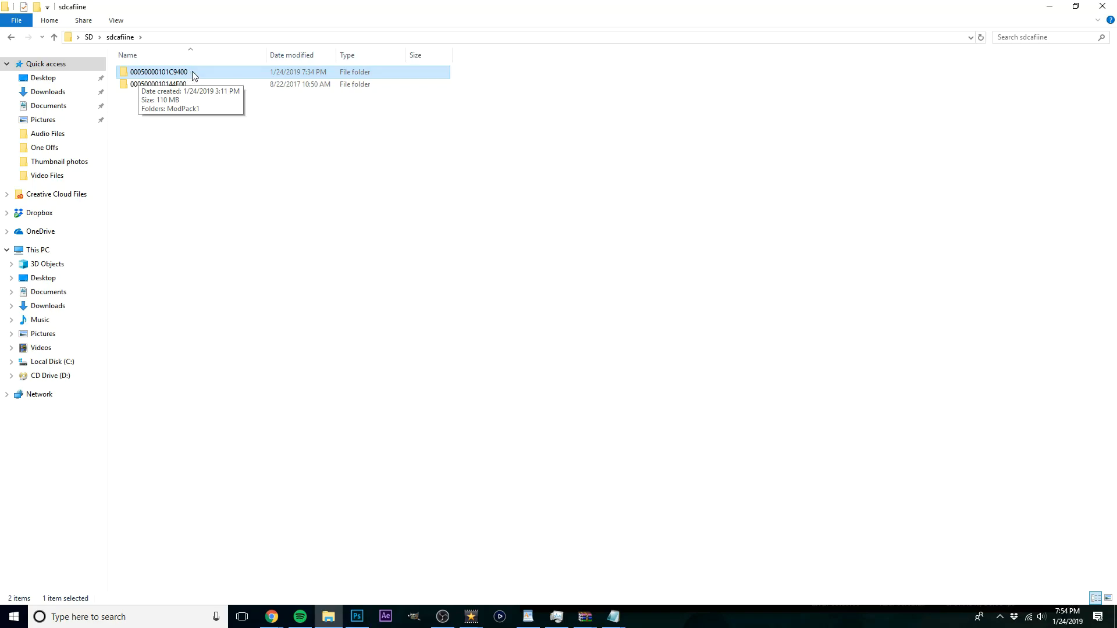
mouse_move(148, 83)
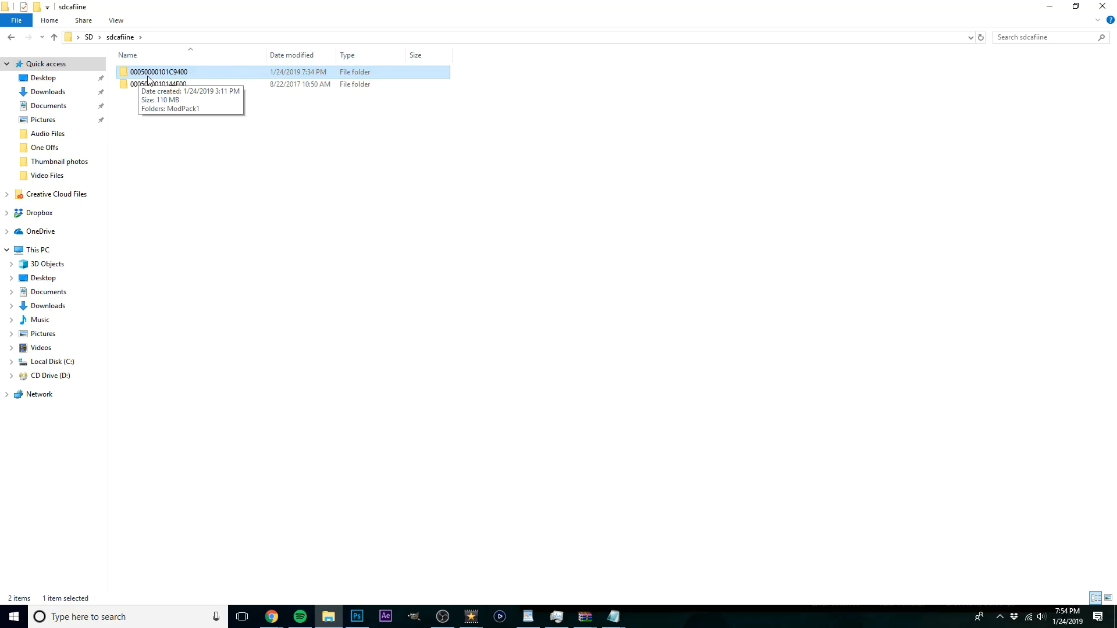
mouse_move(164, 77)
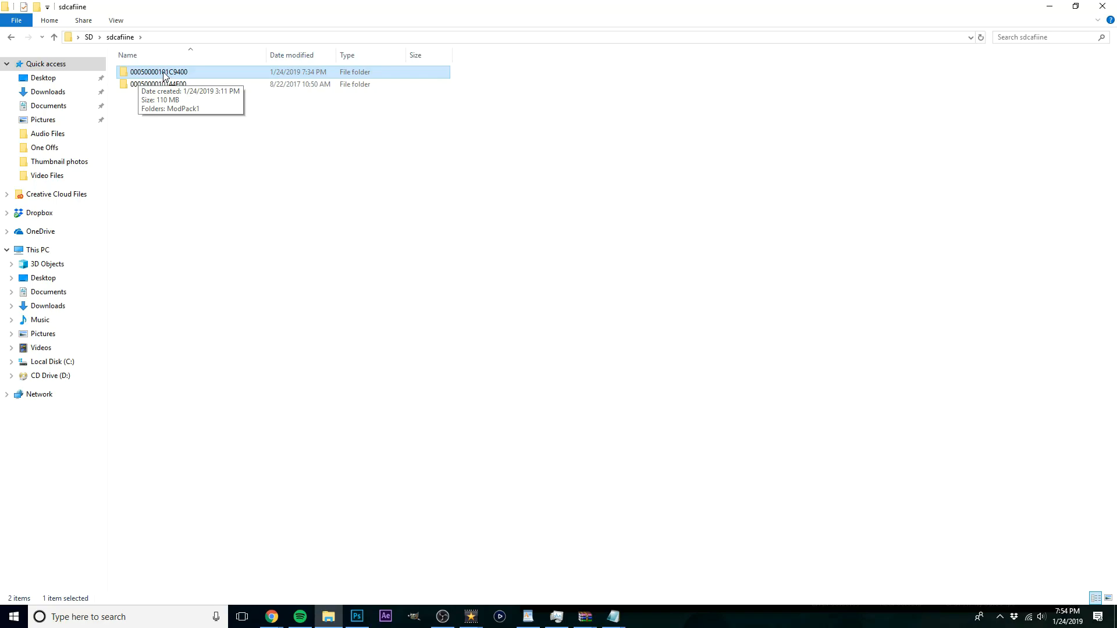
mouse_move(190, 78)
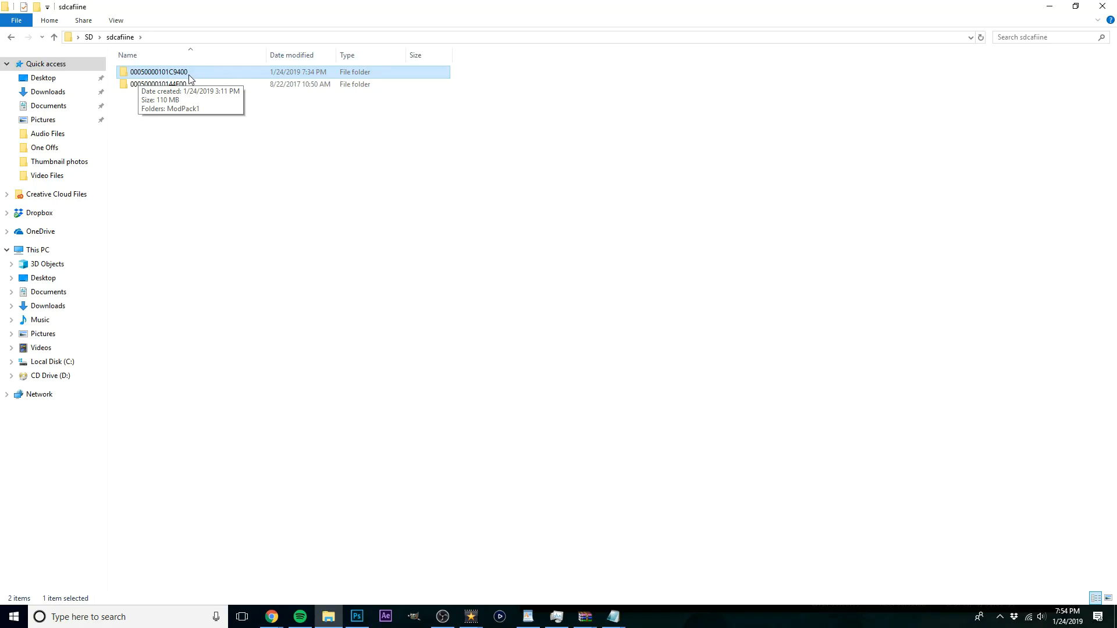
double_click(157, 71)
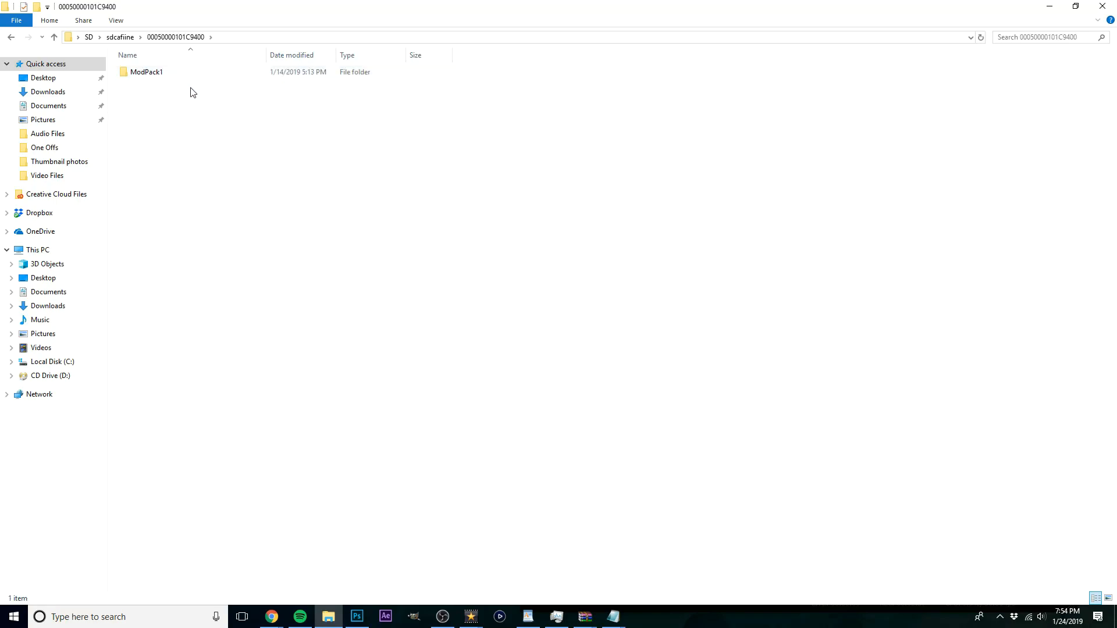
left_click(146, 71)
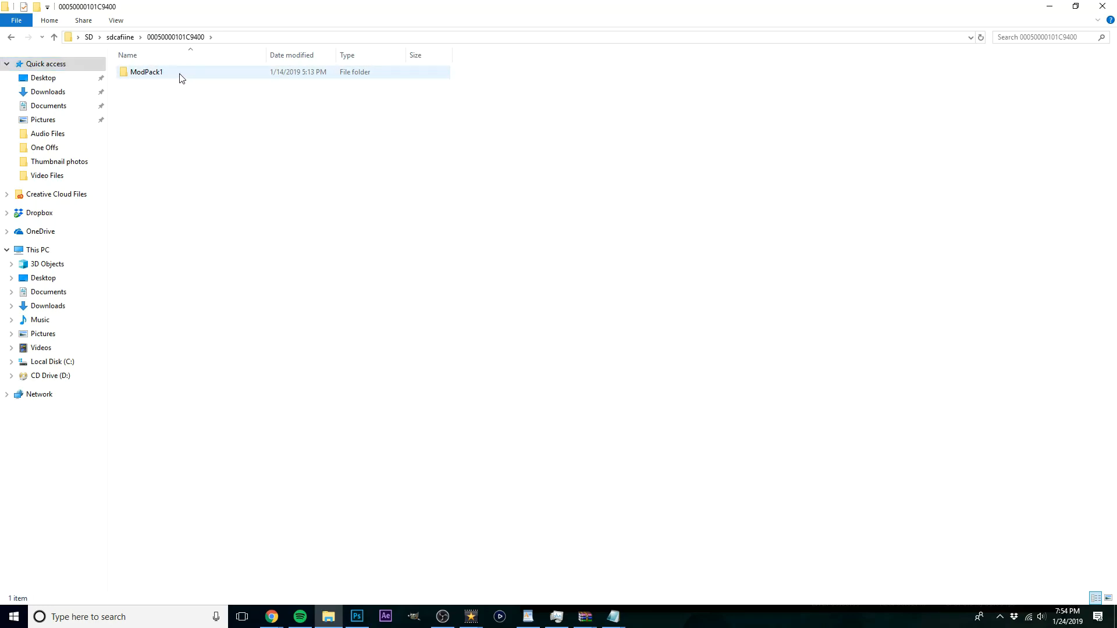
double_click(146, 71)
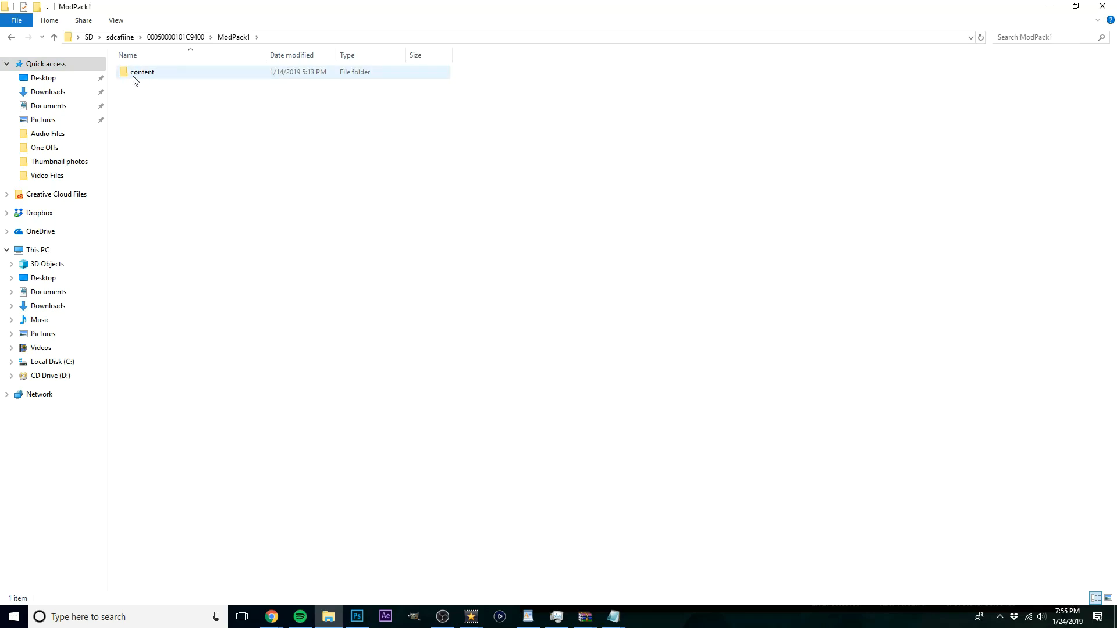
double_click(142, 71)
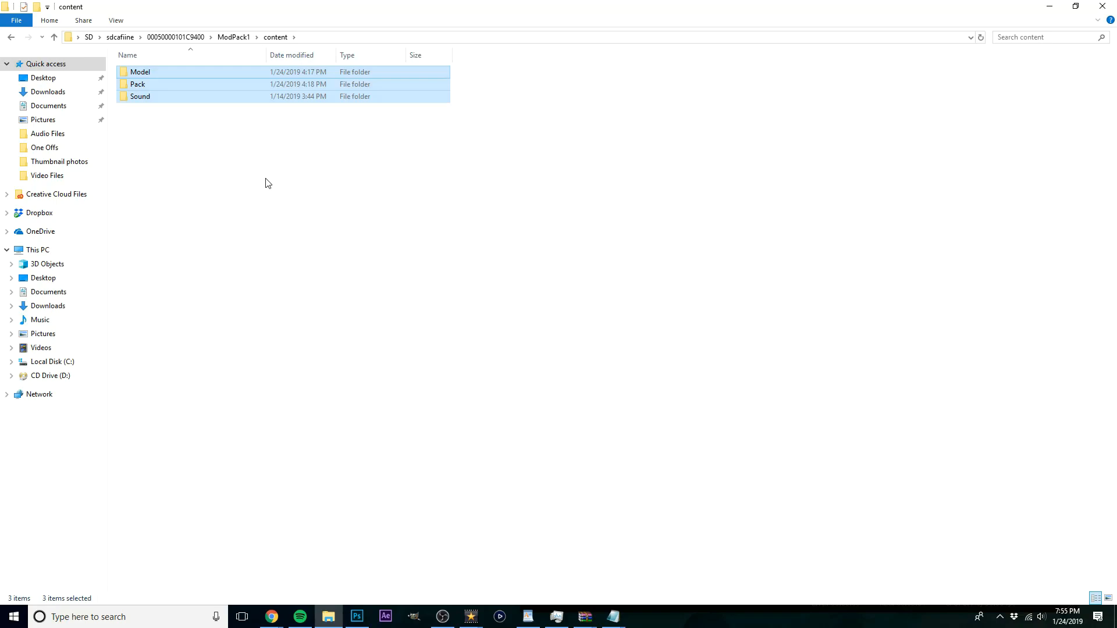
Step: Clear the folder selection and select the Sound folder
left_click(240, 156)
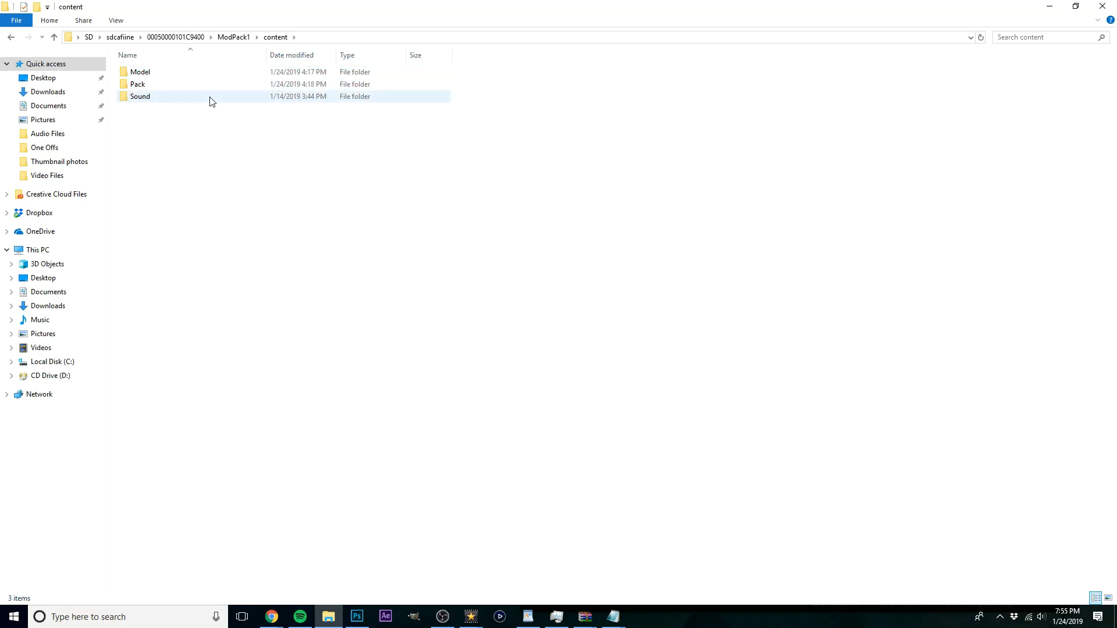
left_click(140, 97)
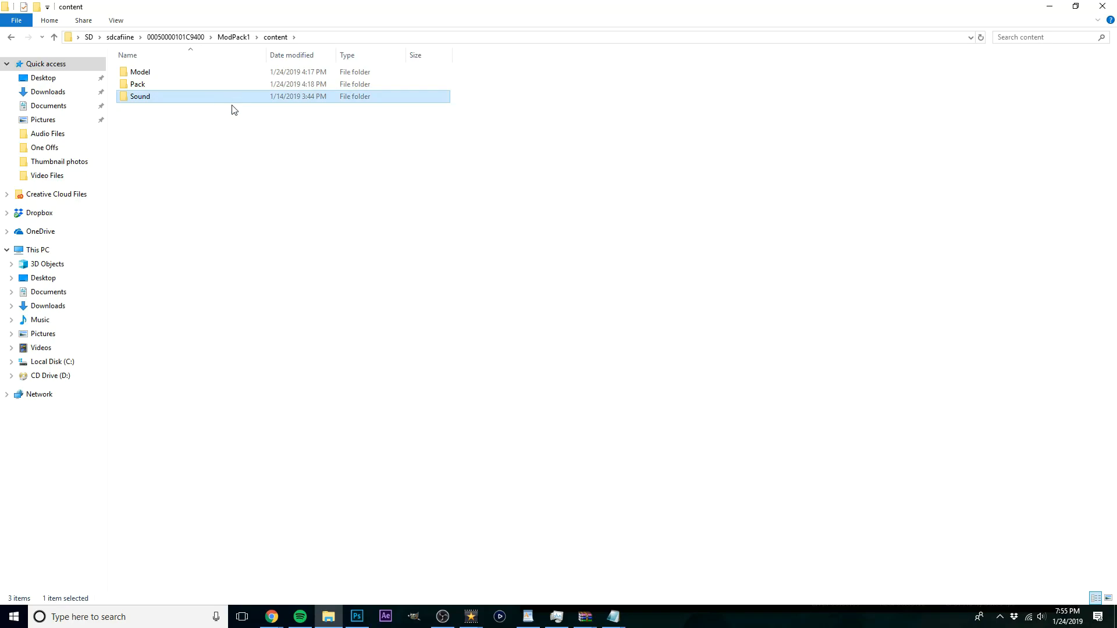
mouse_move(239, 101)
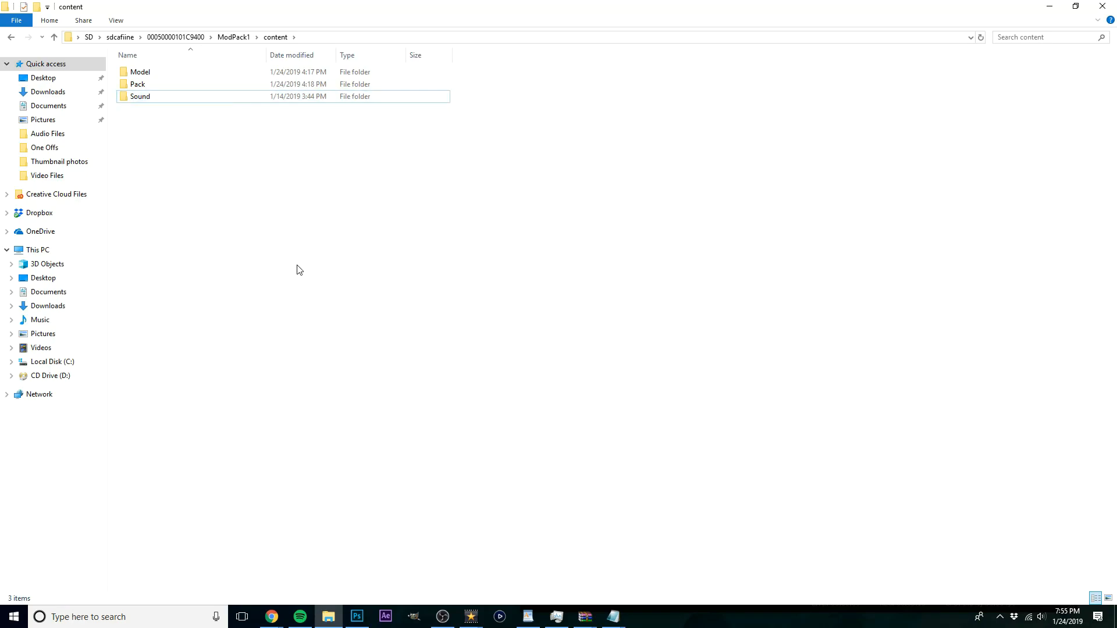
mouse_move(141, 72)
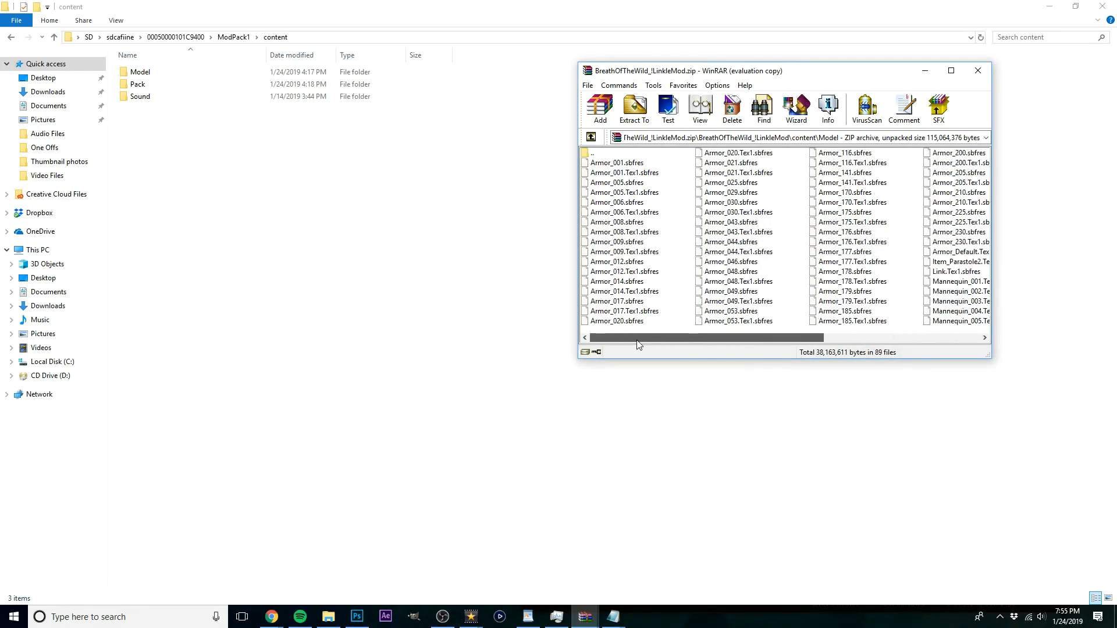
Step: Drop the archive's Model folder into the SD content folder, replacing the 89 existing files
left_click(140, 73)
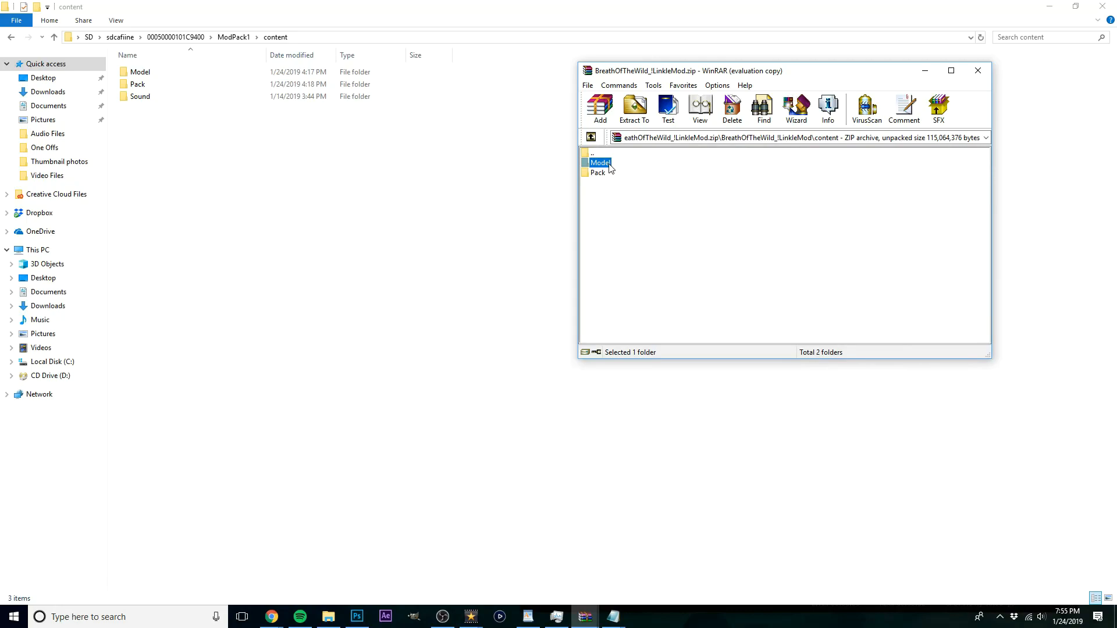
mouse_move(538, 127)
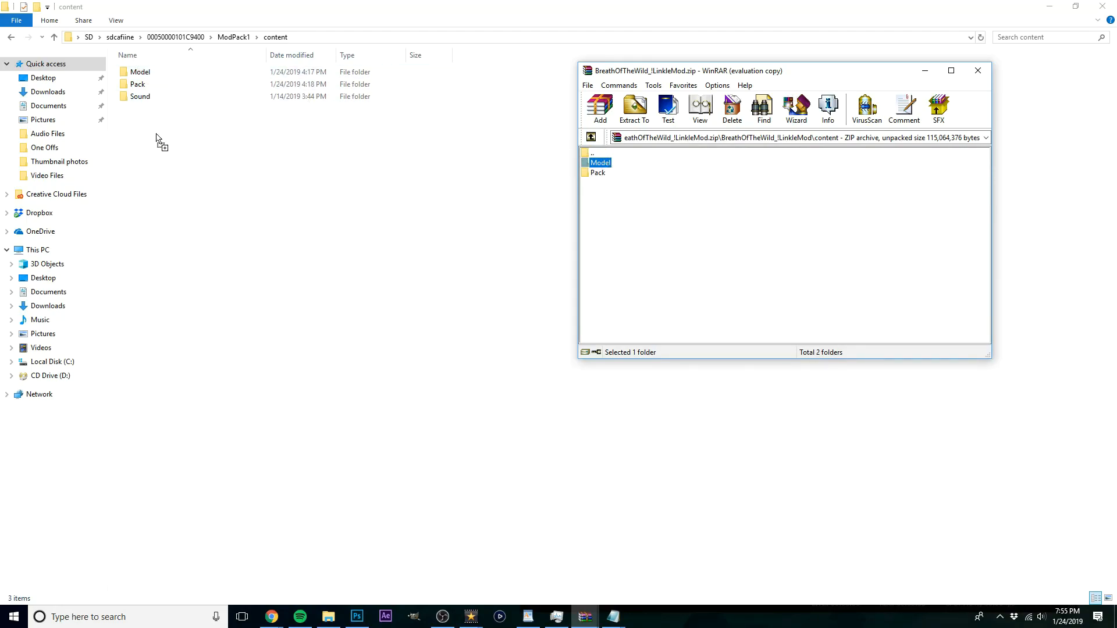
left_click(633, 109)
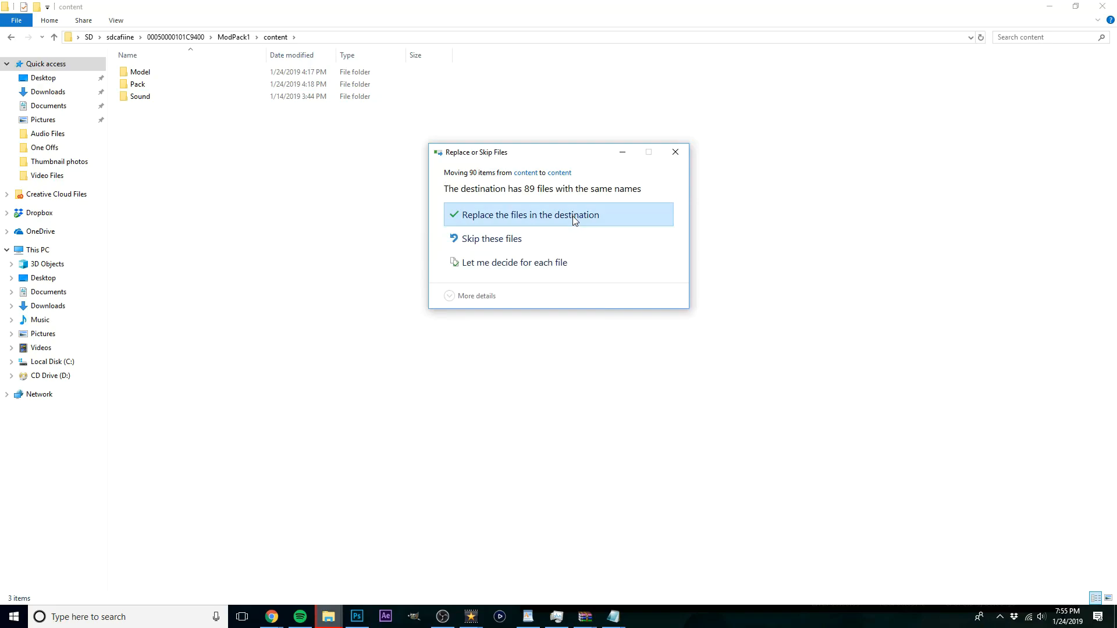
left_click(528, 214)
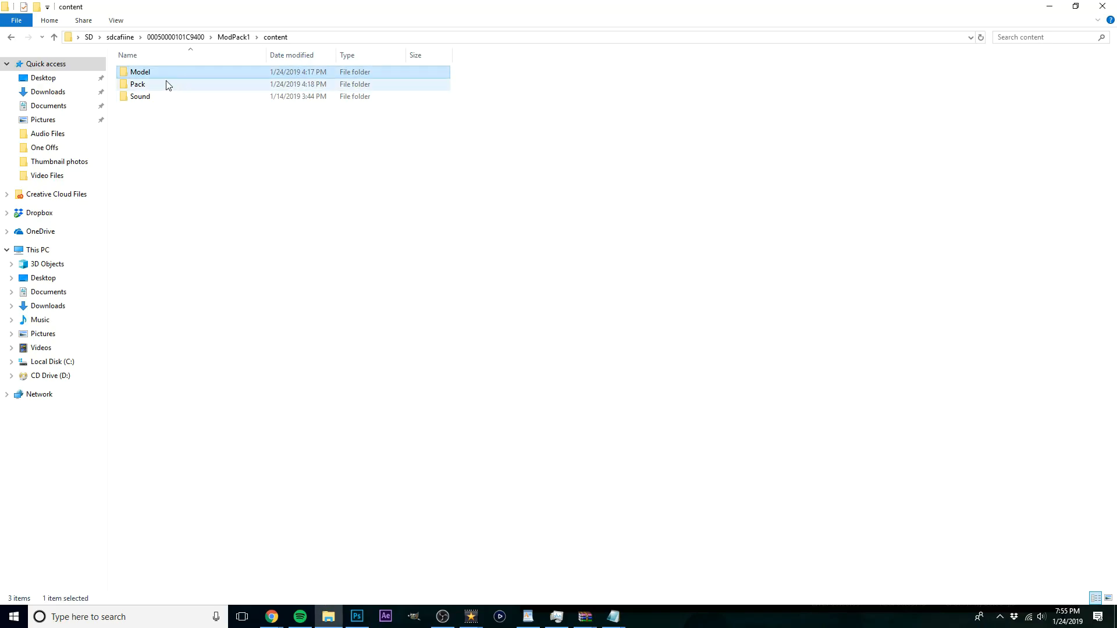
Step: Open the SD card's Model folder to check the copied model files
double_click(141, 72)
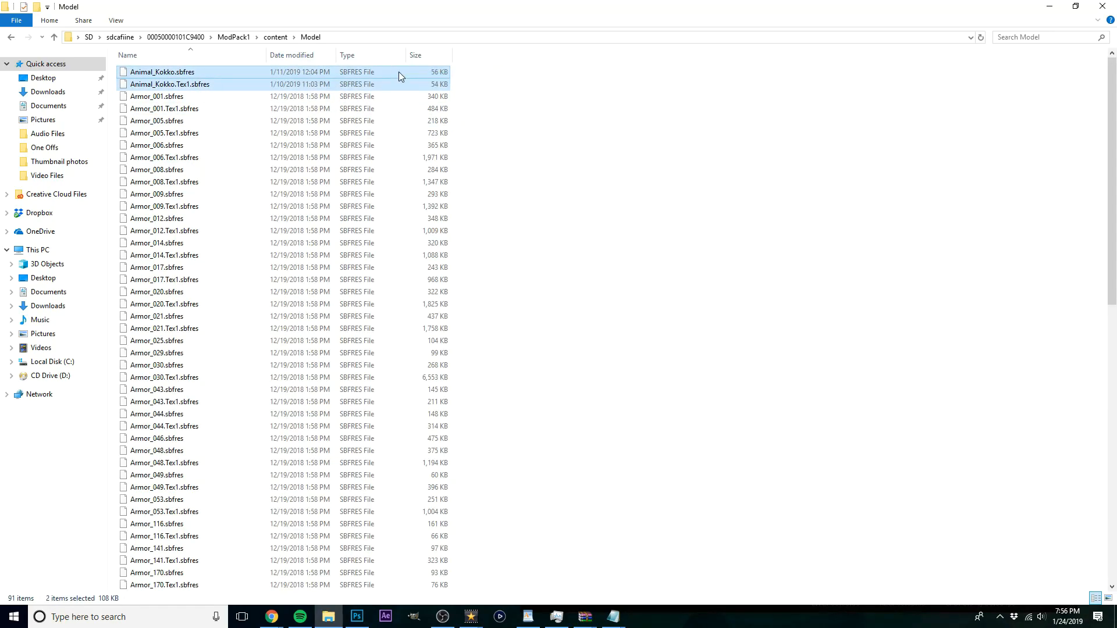
left_click(164, 108)
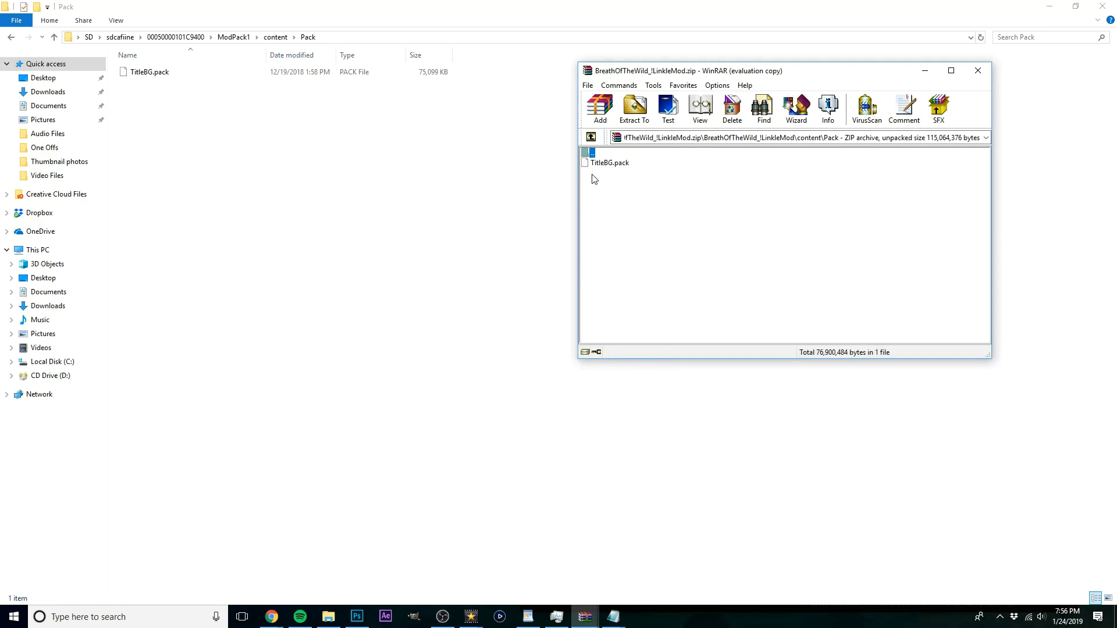
Step: Copy the mod's TitleBG.pack into the SD Pack folder, replacing the existing file
left_click(606, 163)
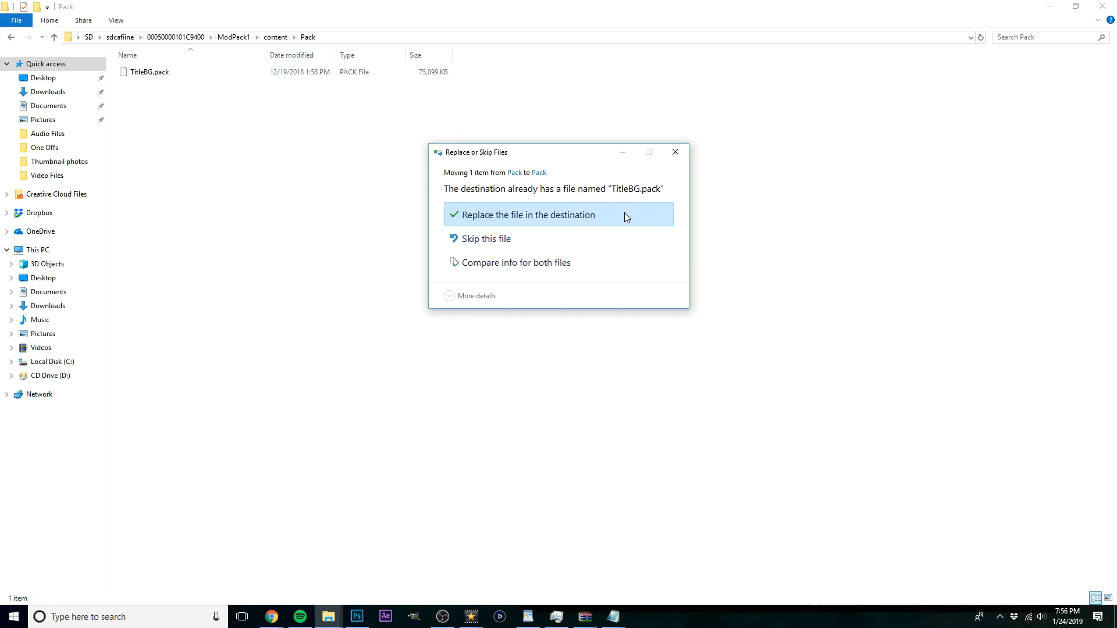
left_click(528, 214)
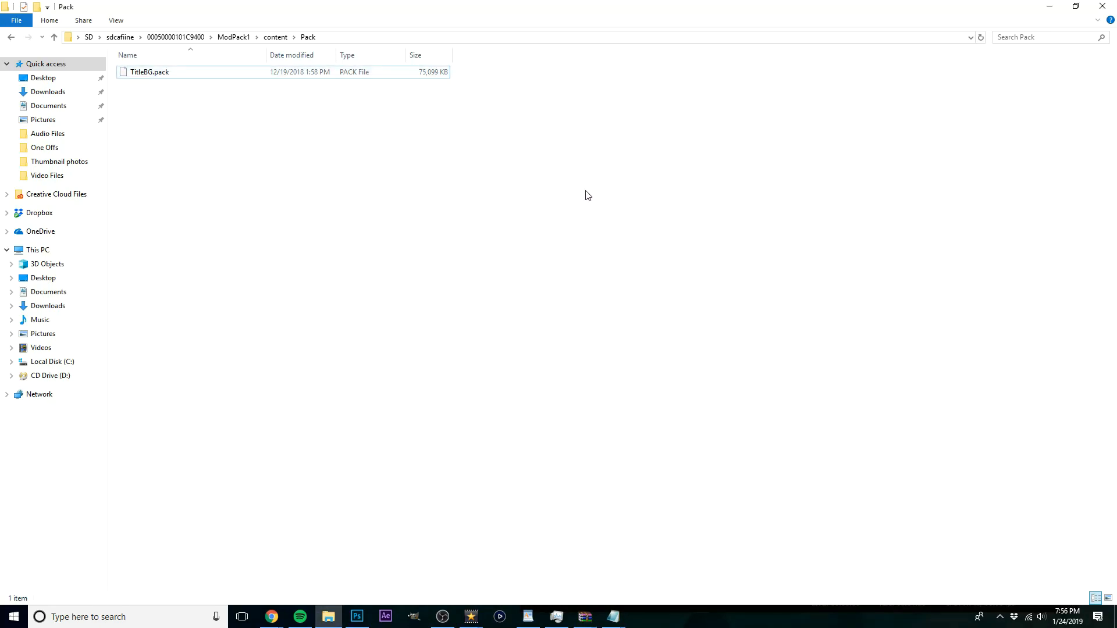
mouse_move(341, 464)
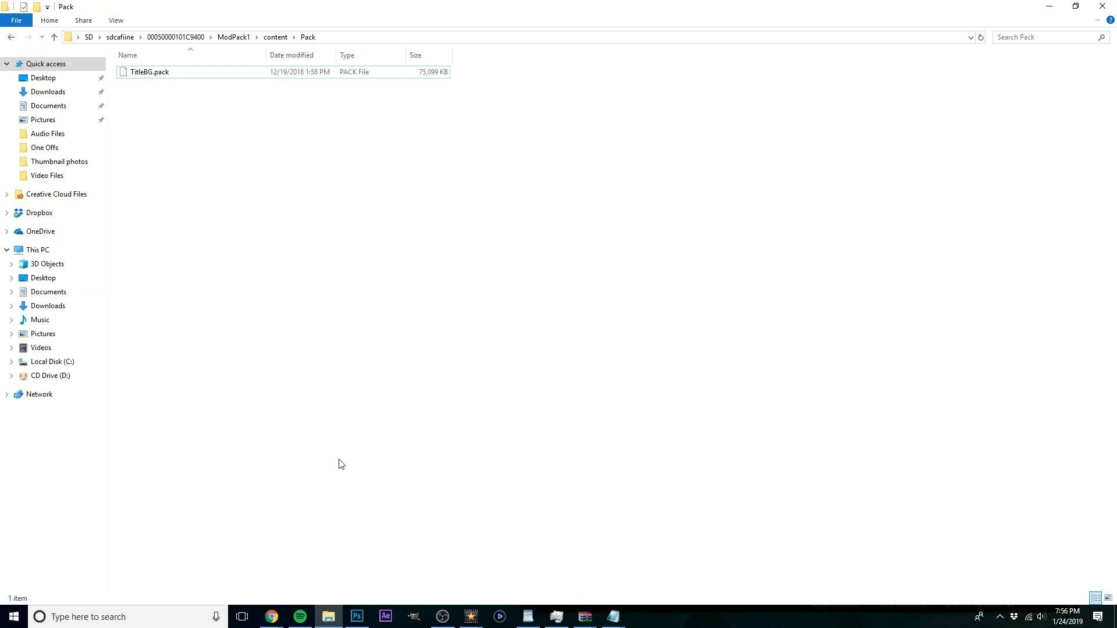
mouse_move(439, 337)
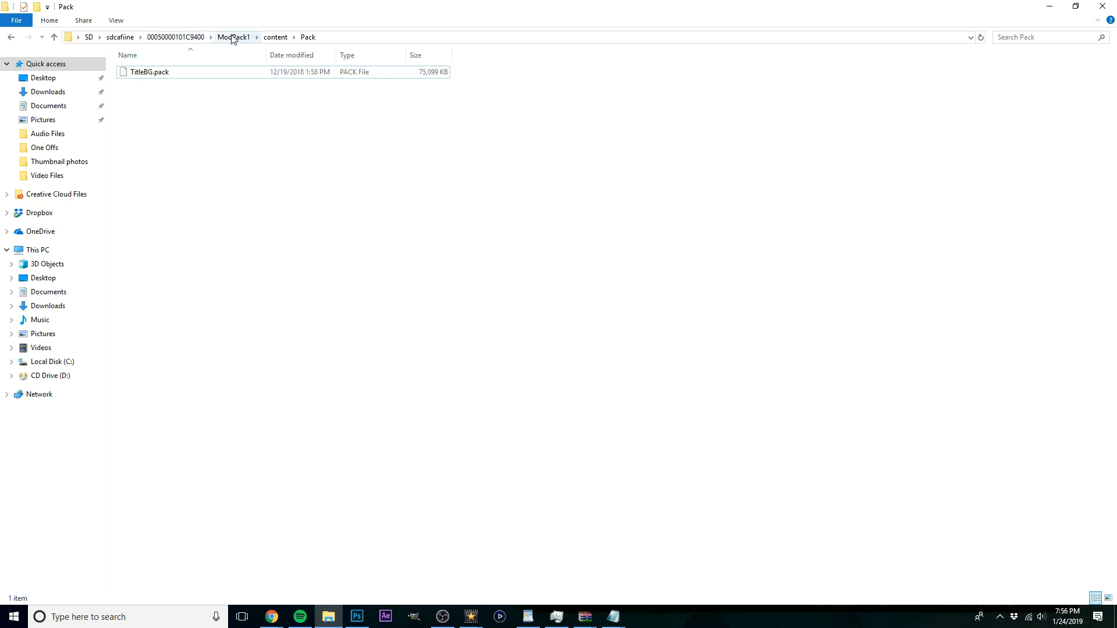
Step: Navigate back up through the sdcafiine folders to the SD card's top level
left_click(274, 37)
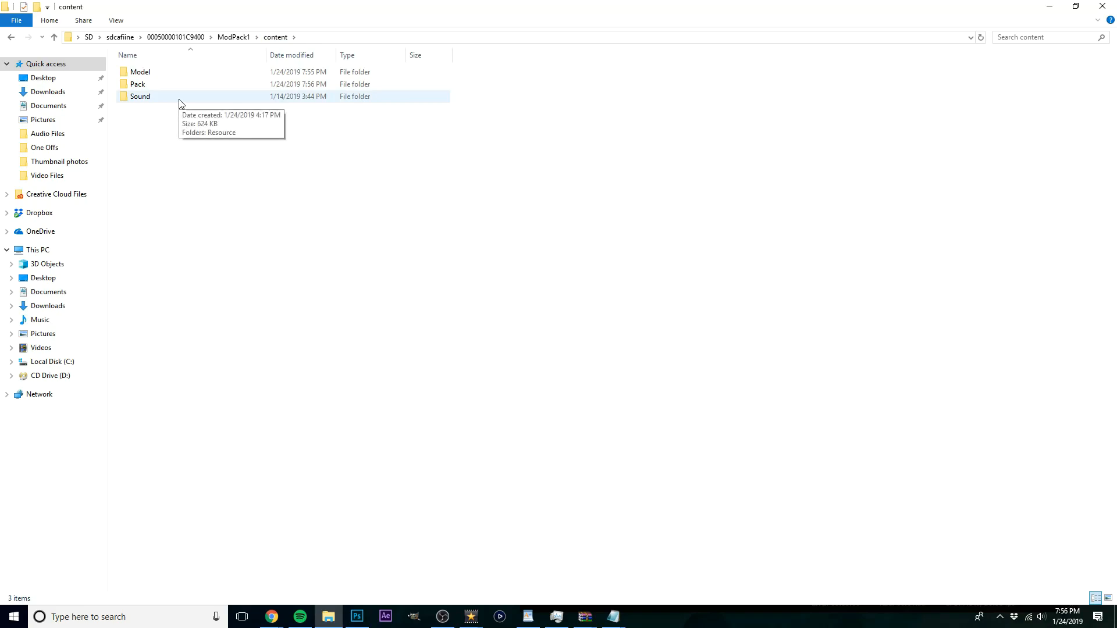
double_click(139, 97)
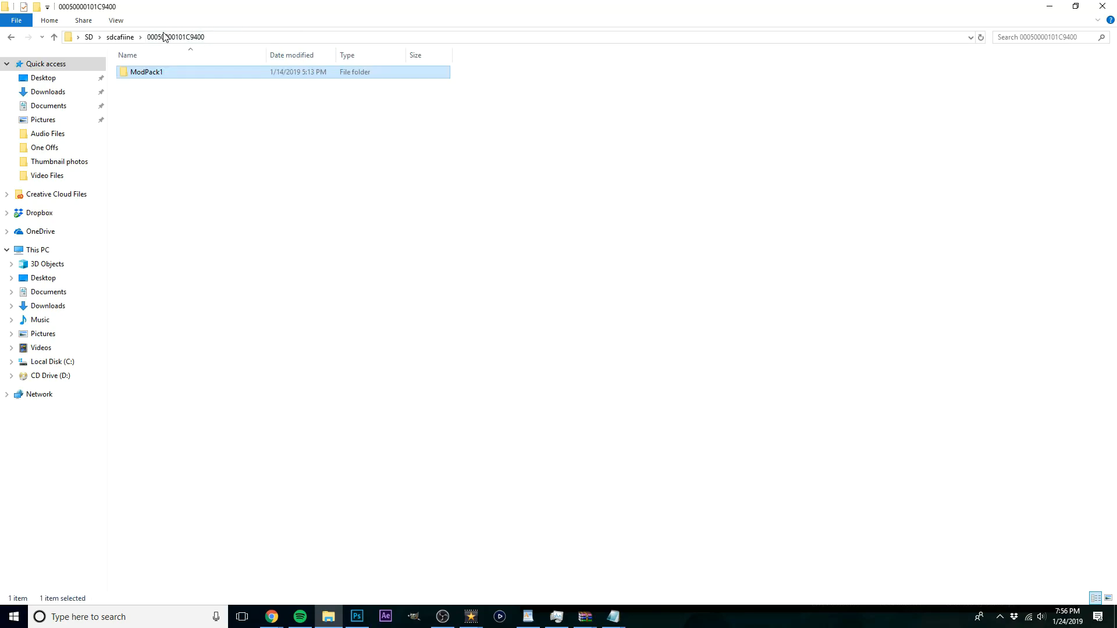
left_click(120, 37)
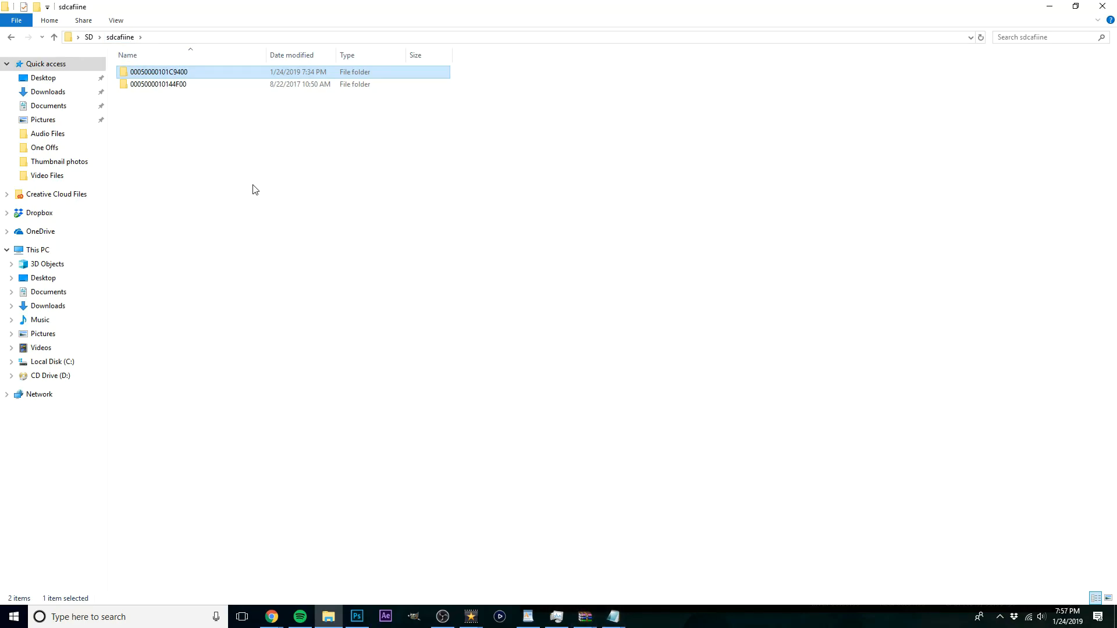
left_click(54, 38)
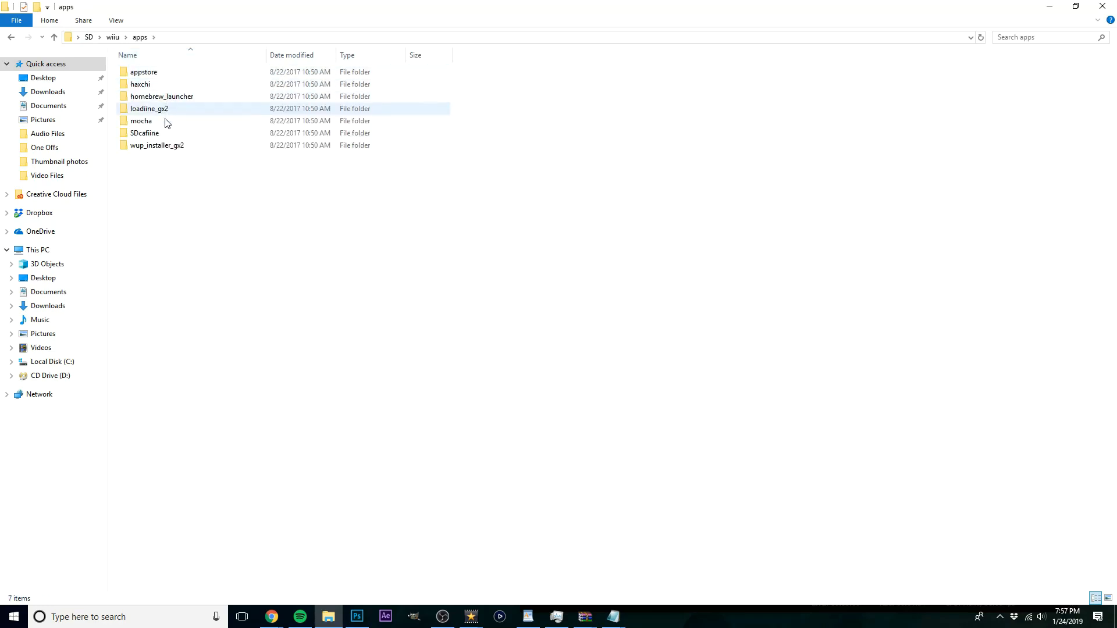
double_click(145, 133)
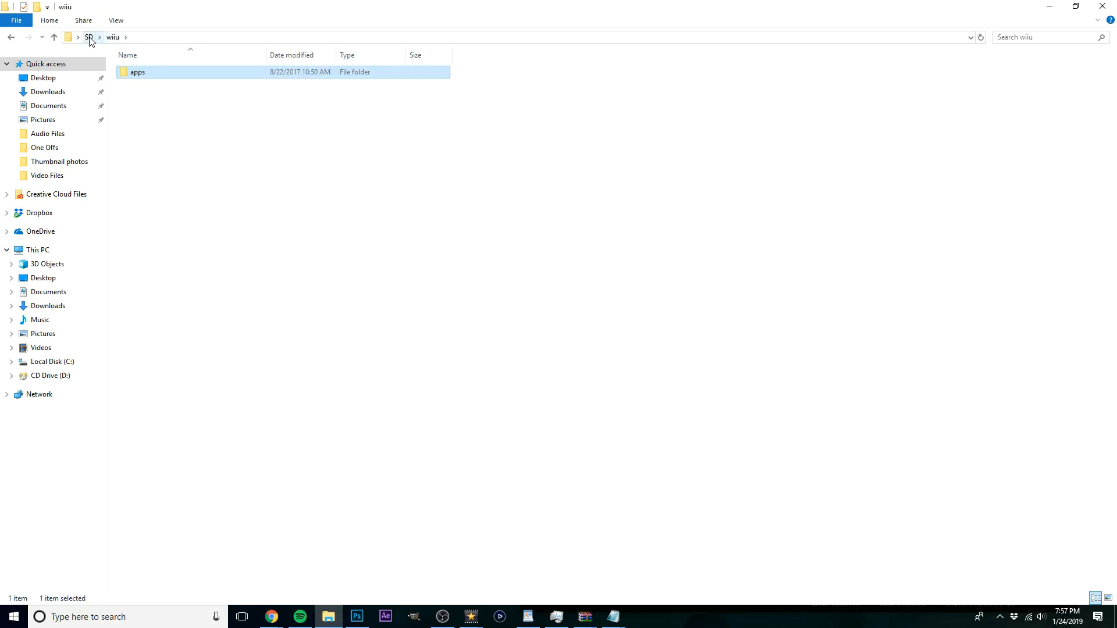
left_click(88, 37)
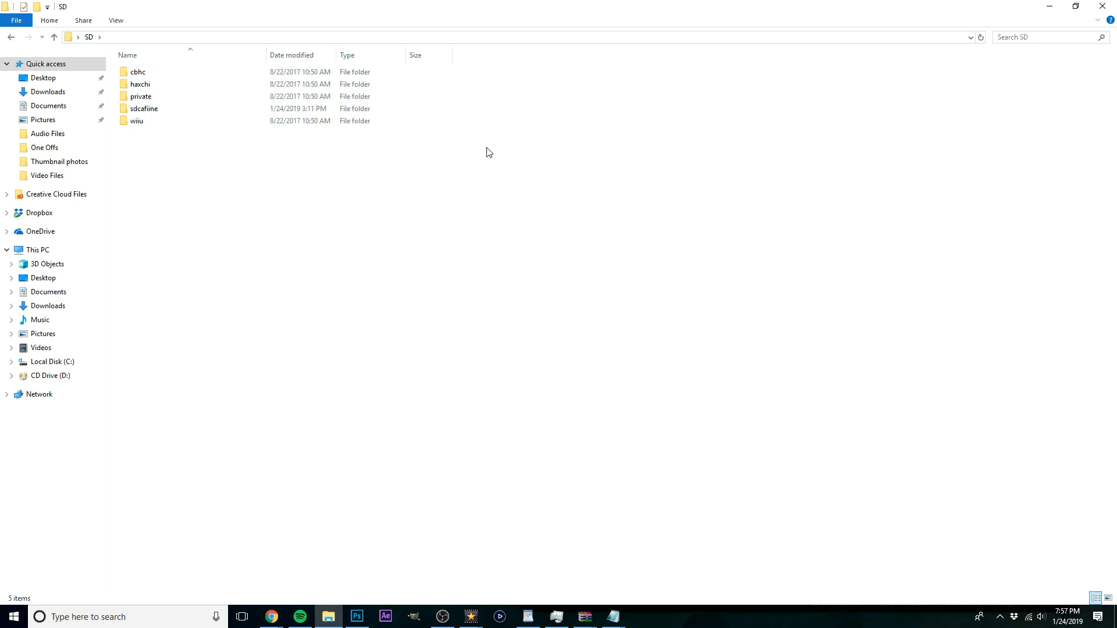
left_click(144, 109)
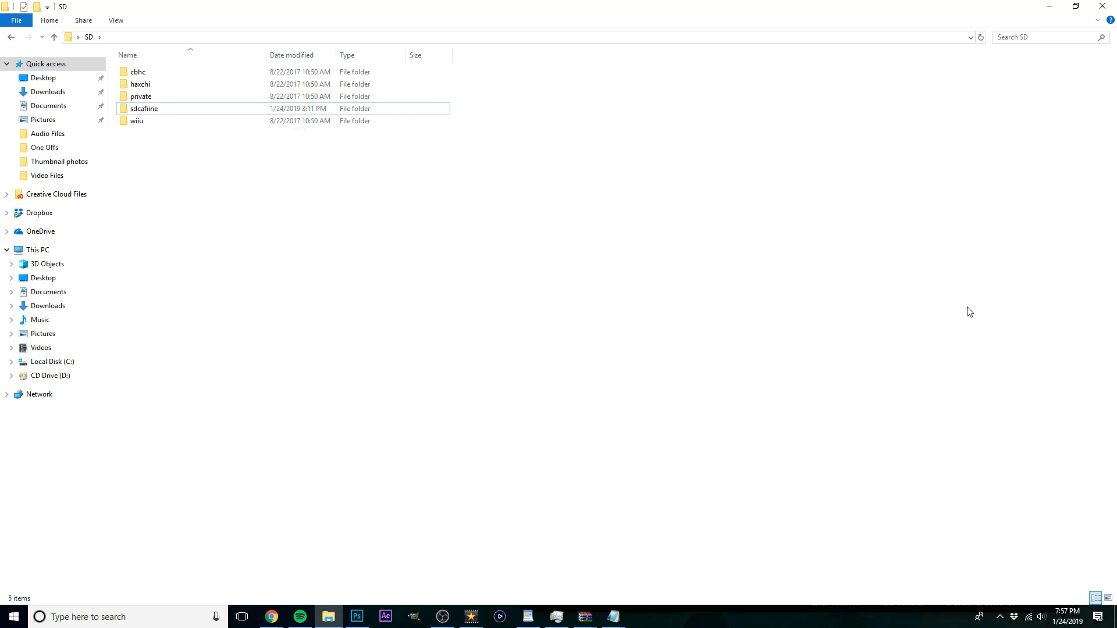
left_click(136, 120)
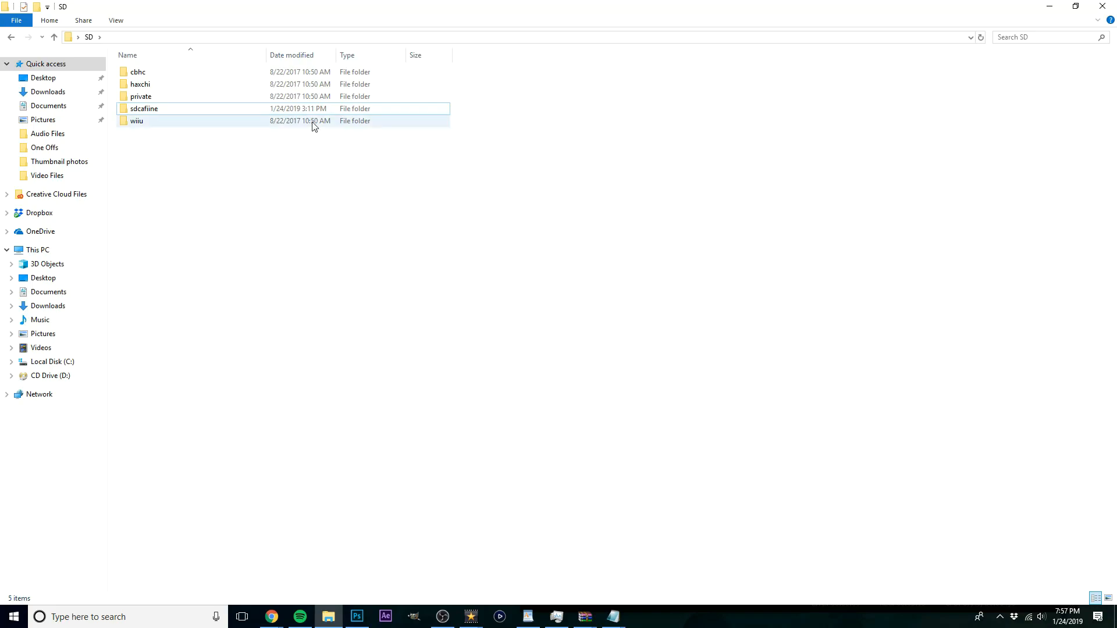
mouse_move(242, 127)
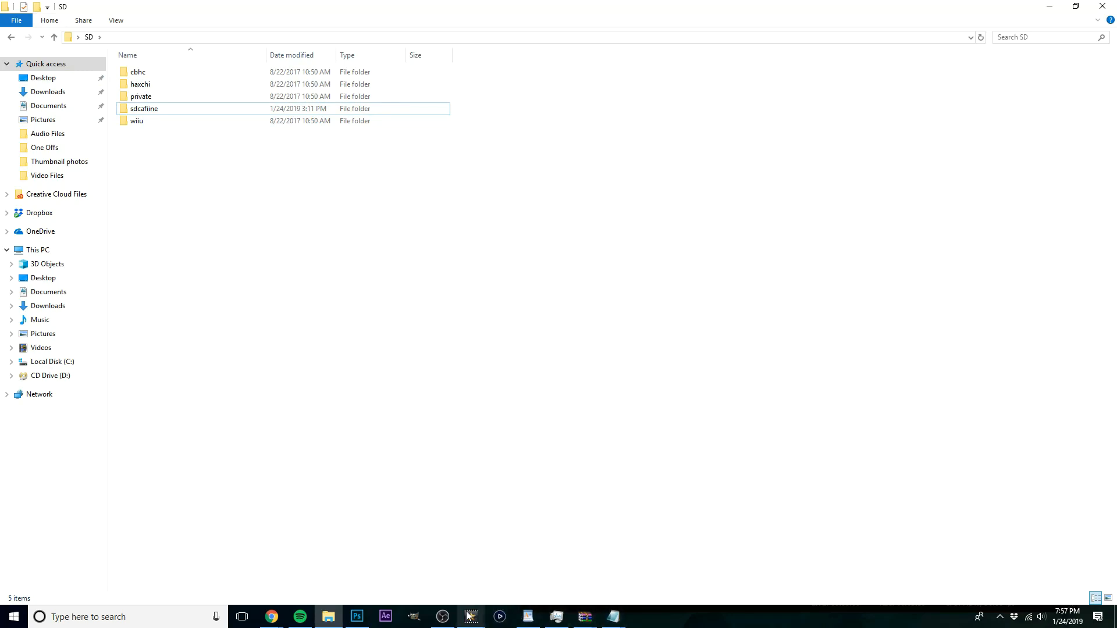
Step: Switch to the Wii U screen and pick Mocha CFW in the Homebrew Launcher
left_click(442, 617)
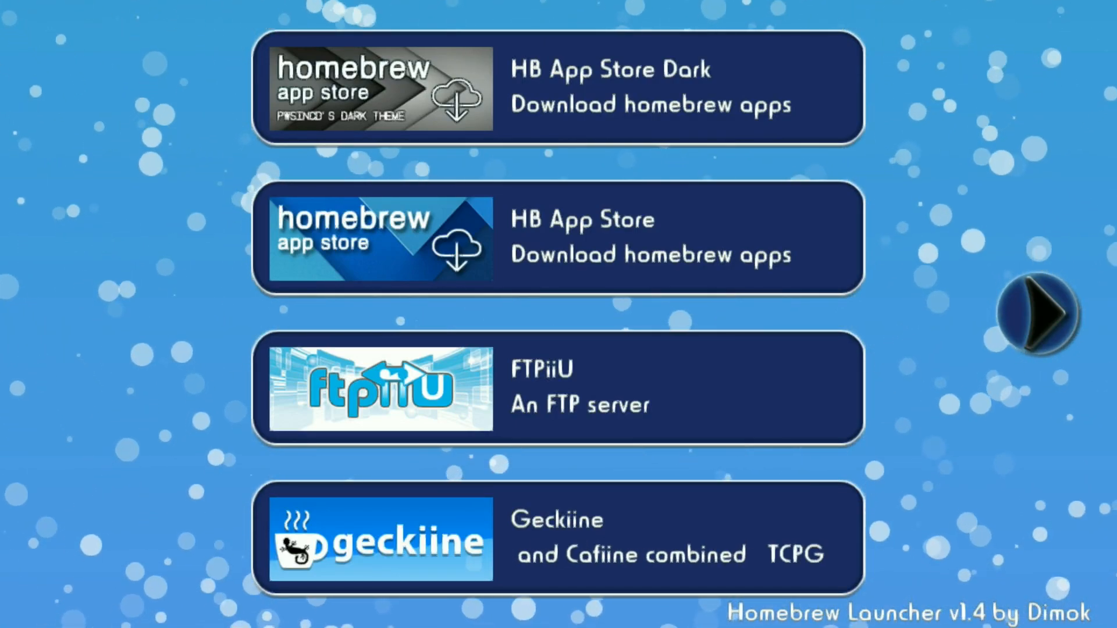
left_click(1040, 313)
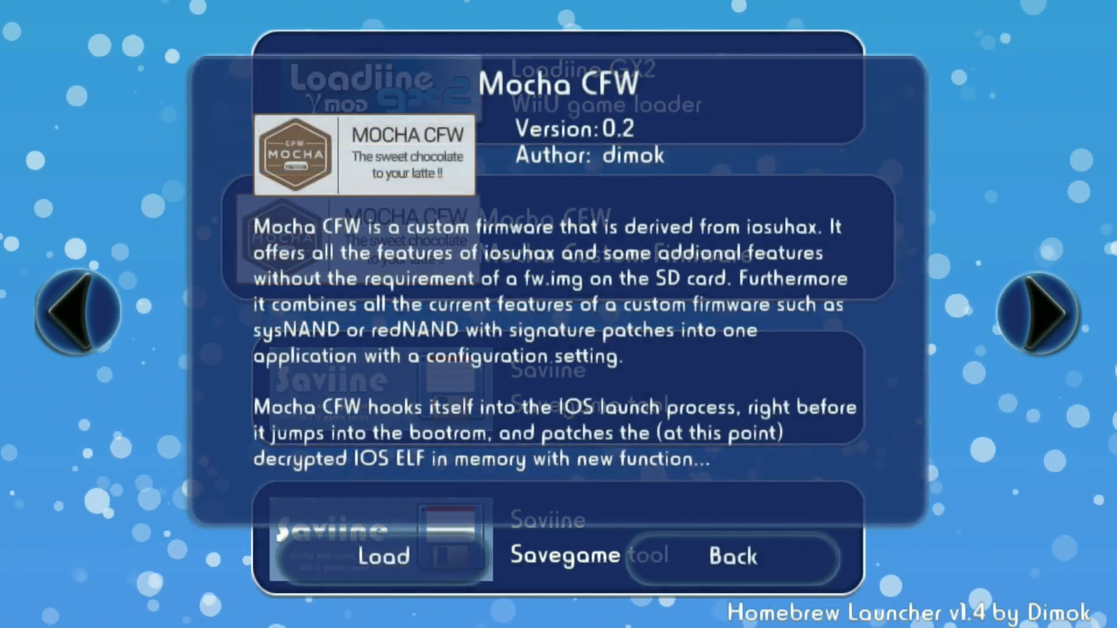
Step: Load Mocha CFW and run Breath of the Wild through to its save selection screen
left_click(383, 557)
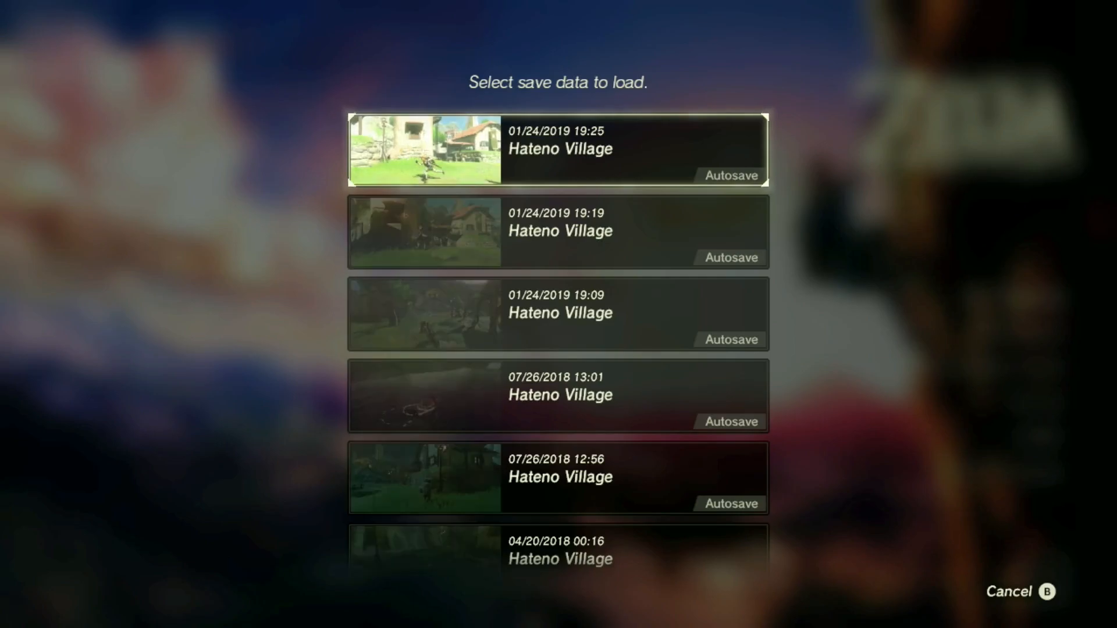
Step: Start the newest Hateno Village autosave and view Linkle in the inventory
left_click(558, 147)
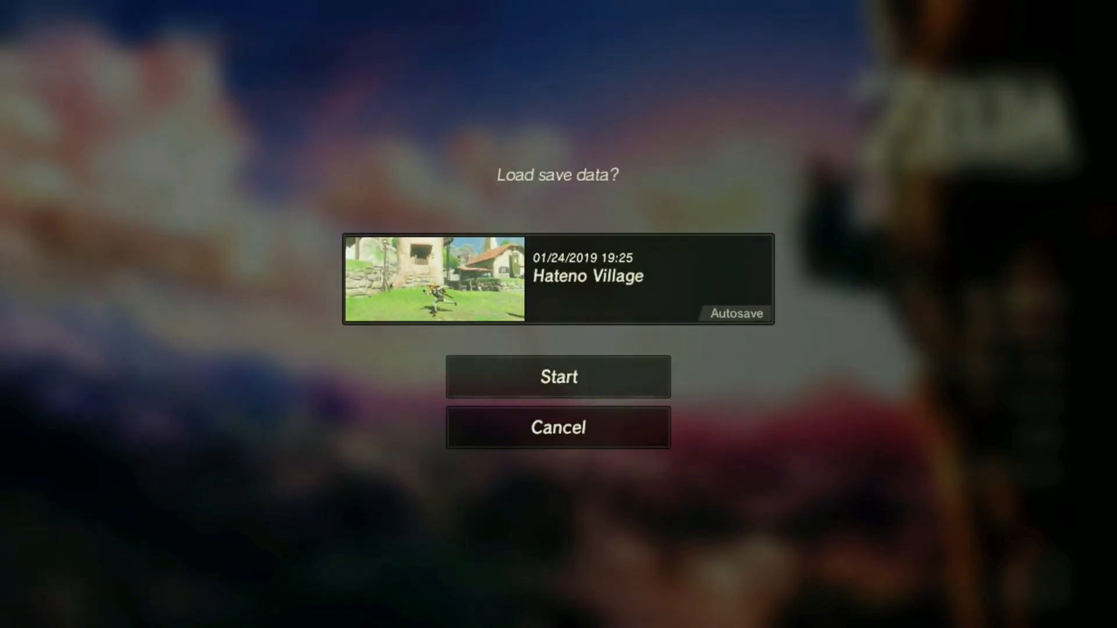
left_click(558, 377)
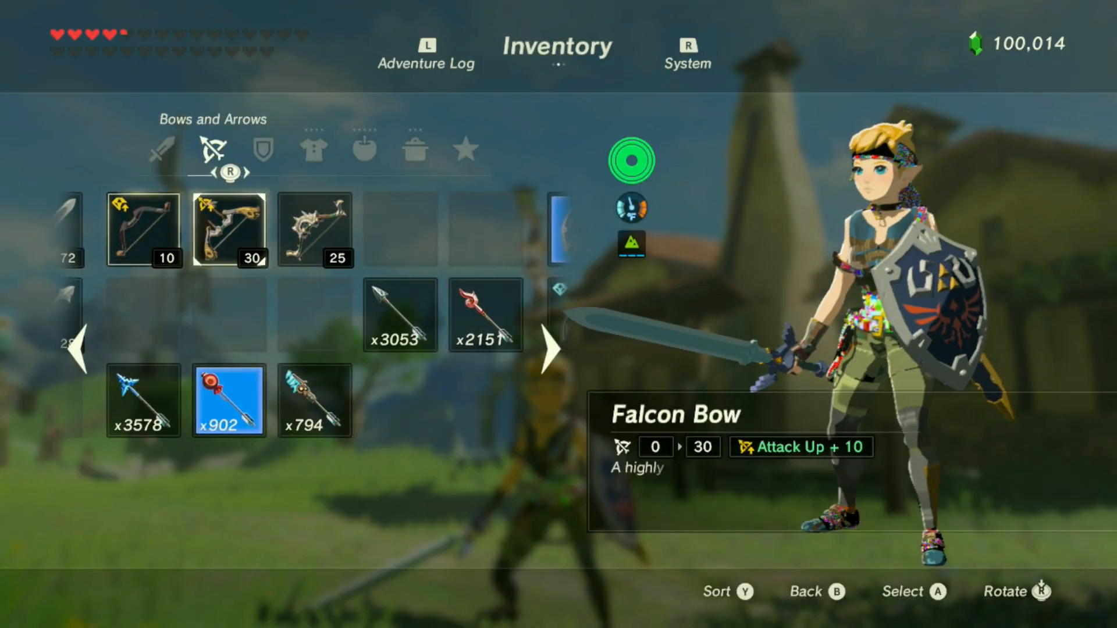
Step: Switch the inventory from Bows and Arrows to the Weapons category with Biggoron's Sword highlighted
key("b")
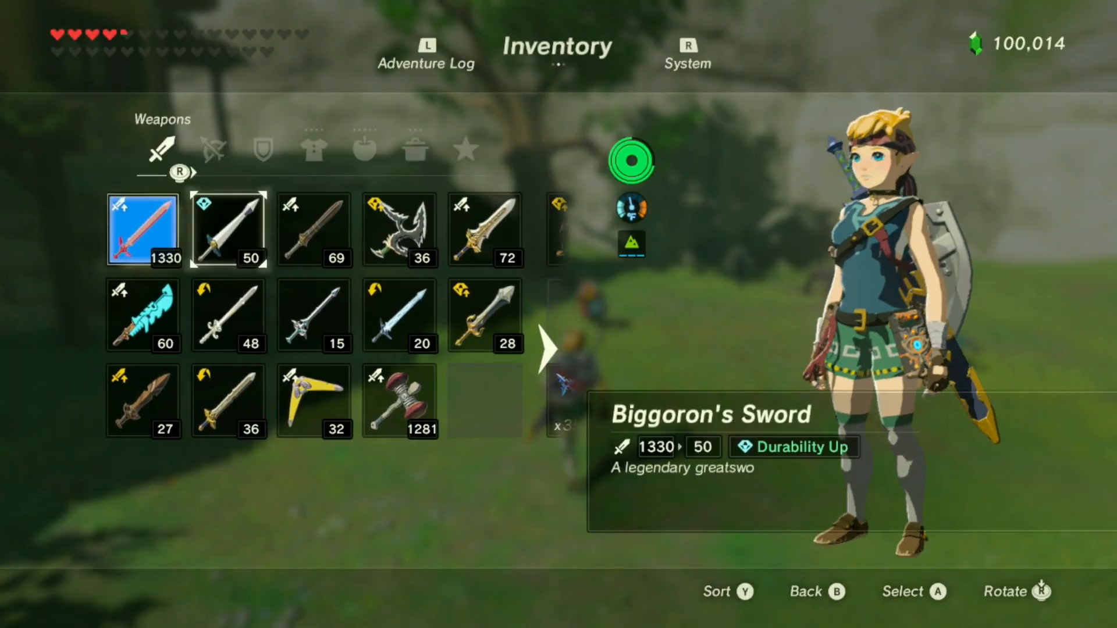
Step: On the Armor tab, try the Desert Voe Headband, Gerudo Veil and a flowered hood on Linkle
left_click(399, 399)
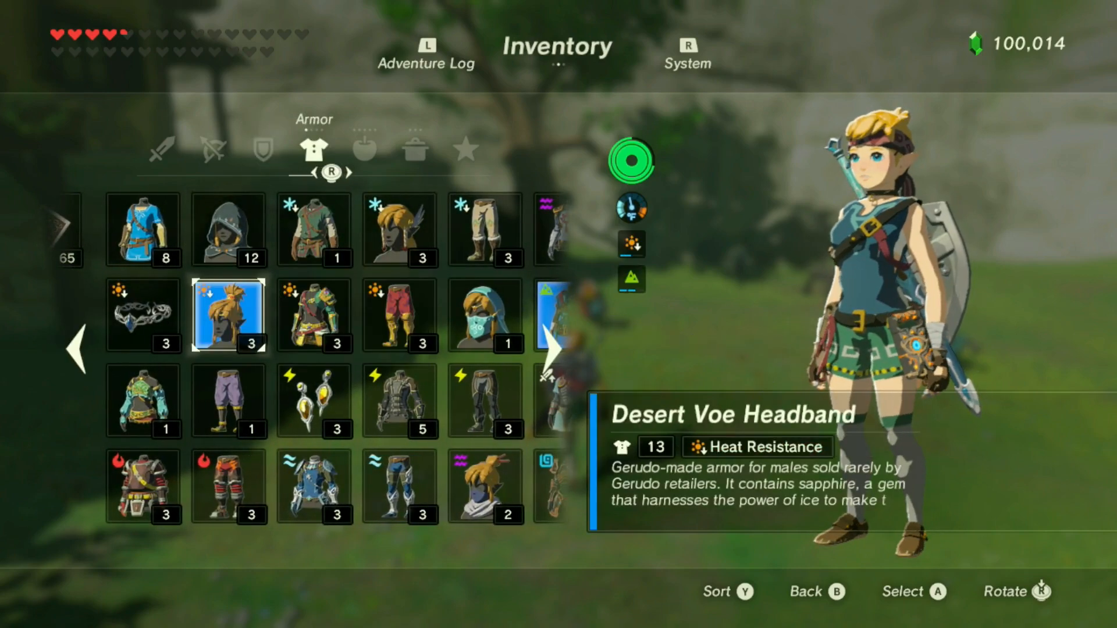
key("B")
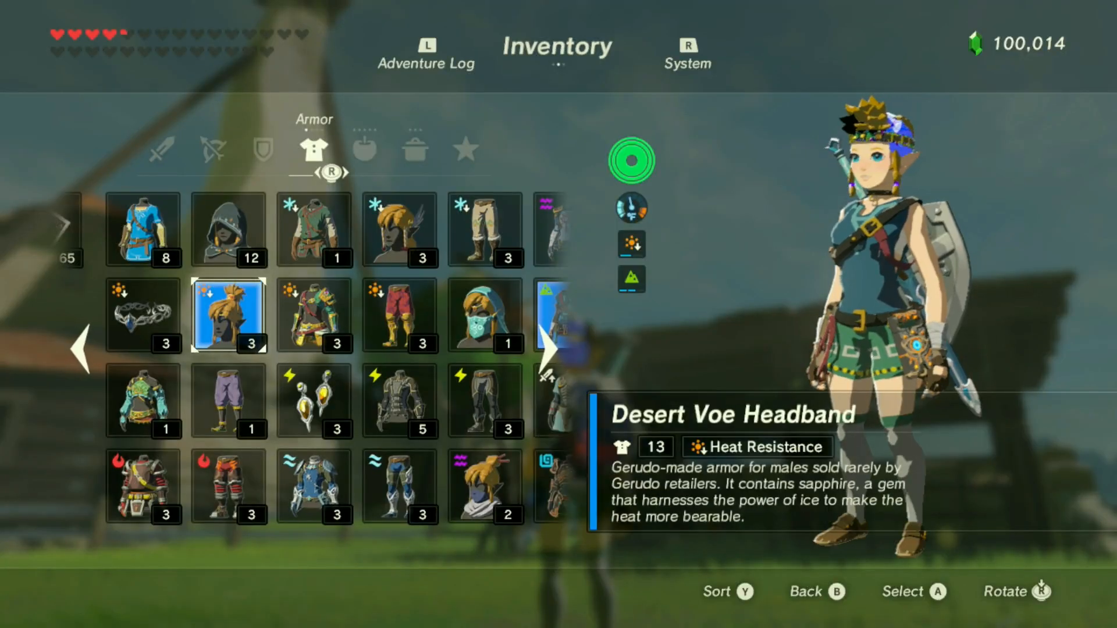
key("b")
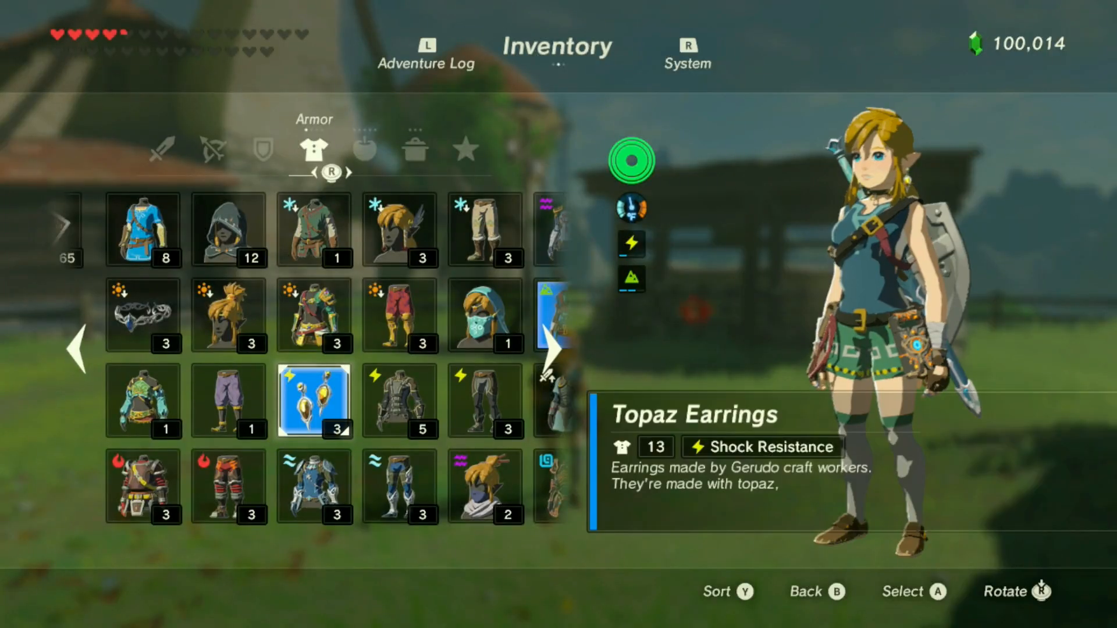
key("B")
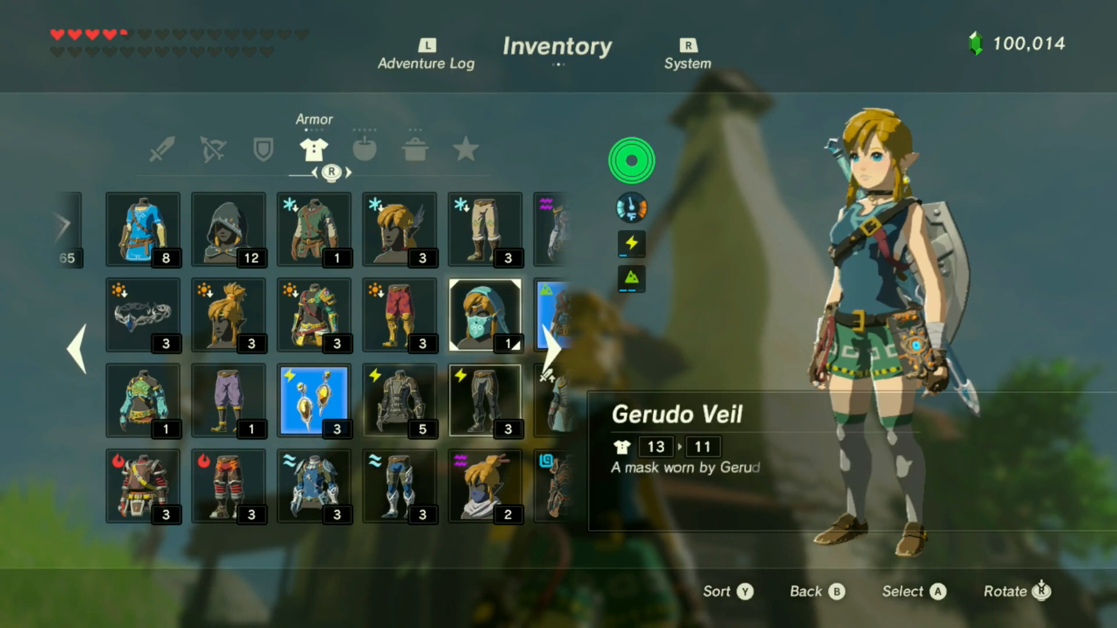
key("b")
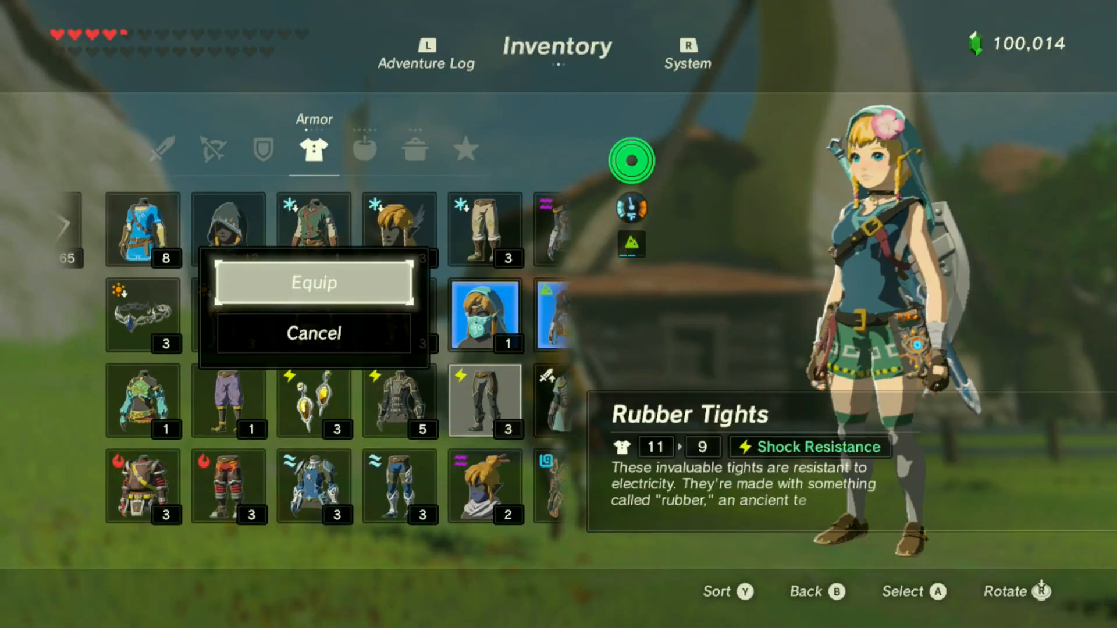
Step: Try the Rubber Tights, red armor top, Champion's Tunic and Hylian Hood on Linkle
left_click(313, 281)
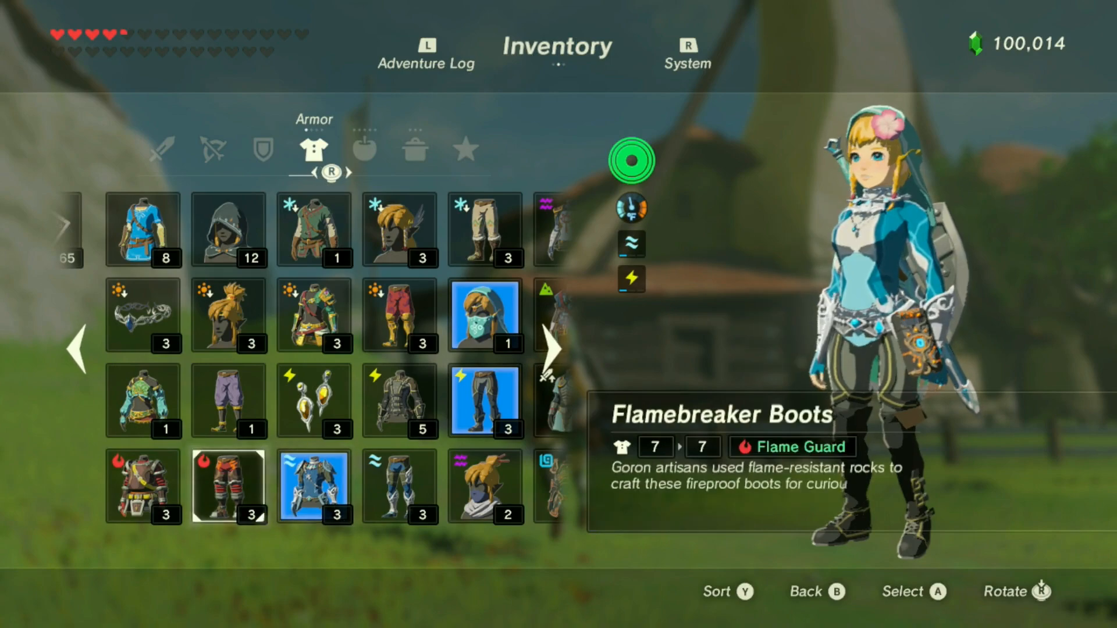
left_click(140, 486)
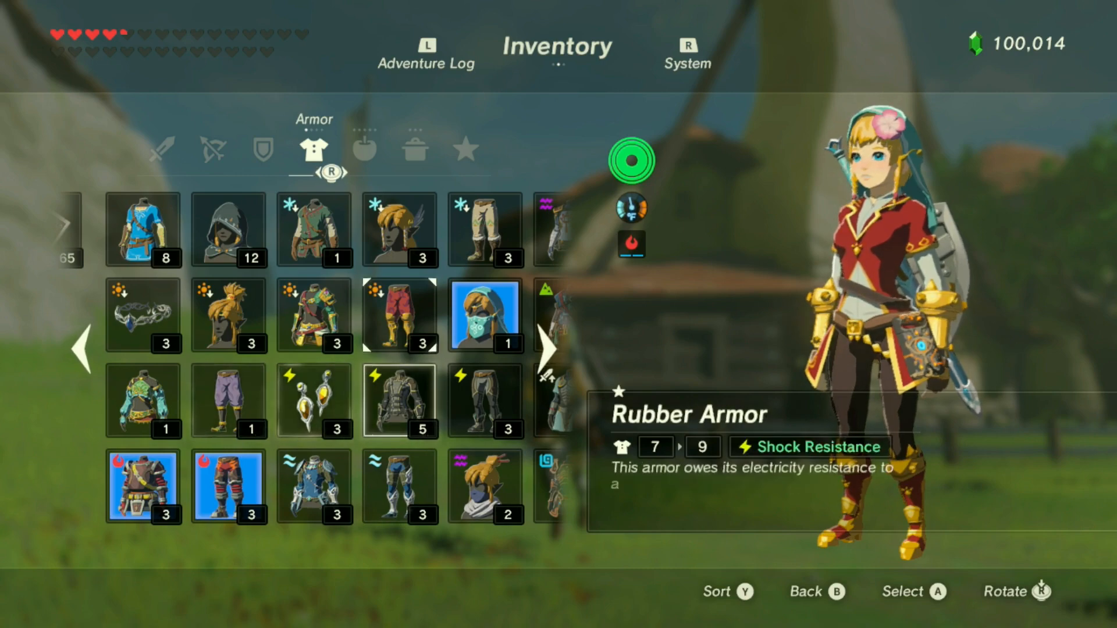
left_click(142, 229)
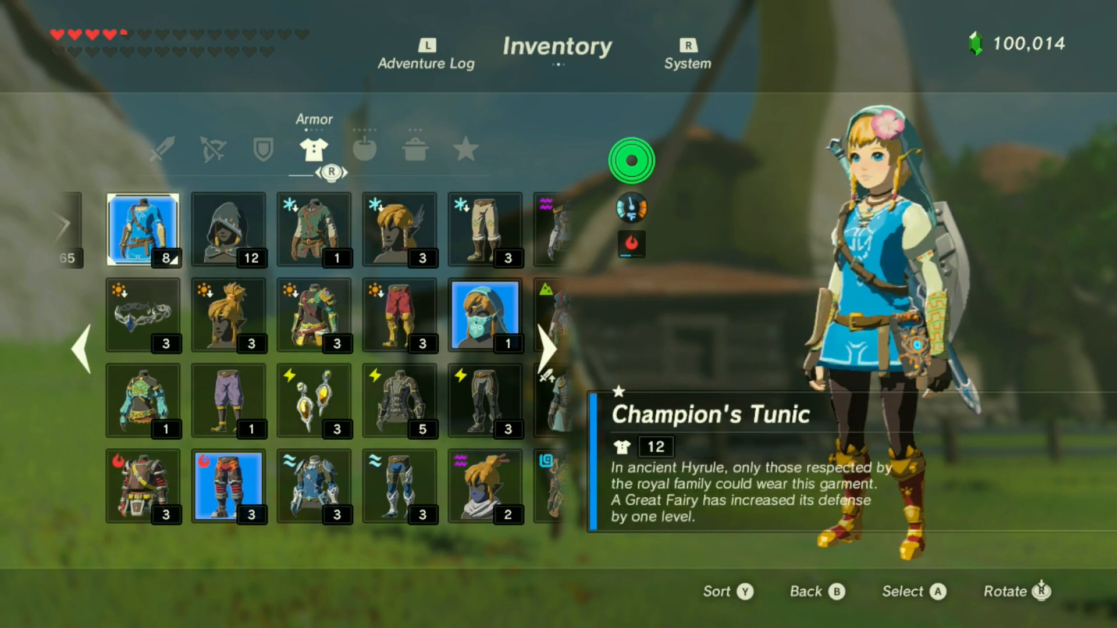
key("B")
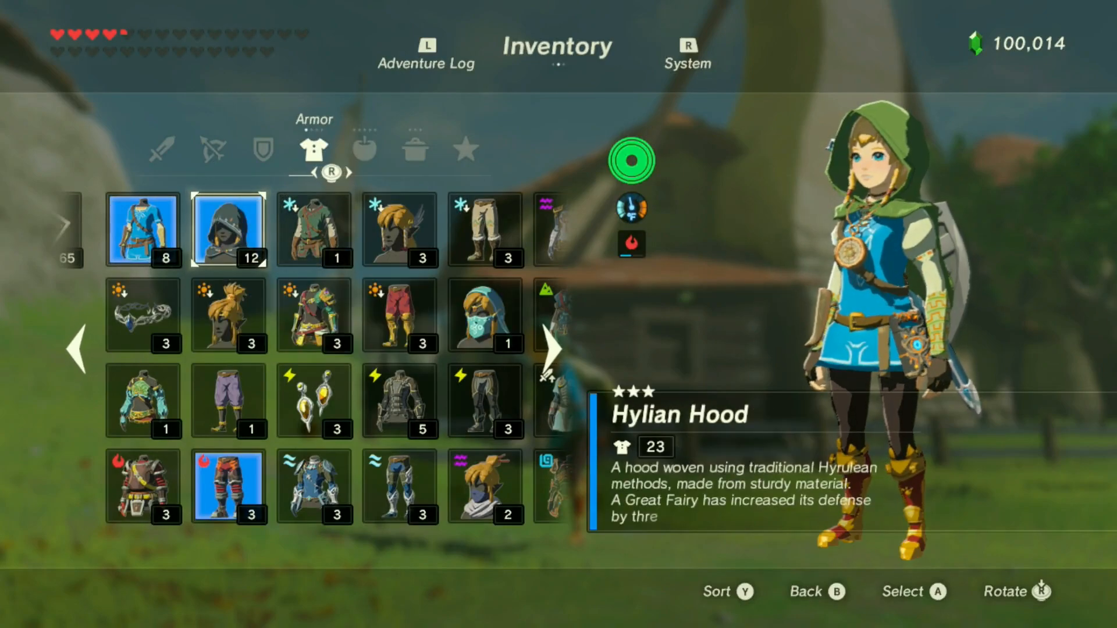
left_click(142, 228)
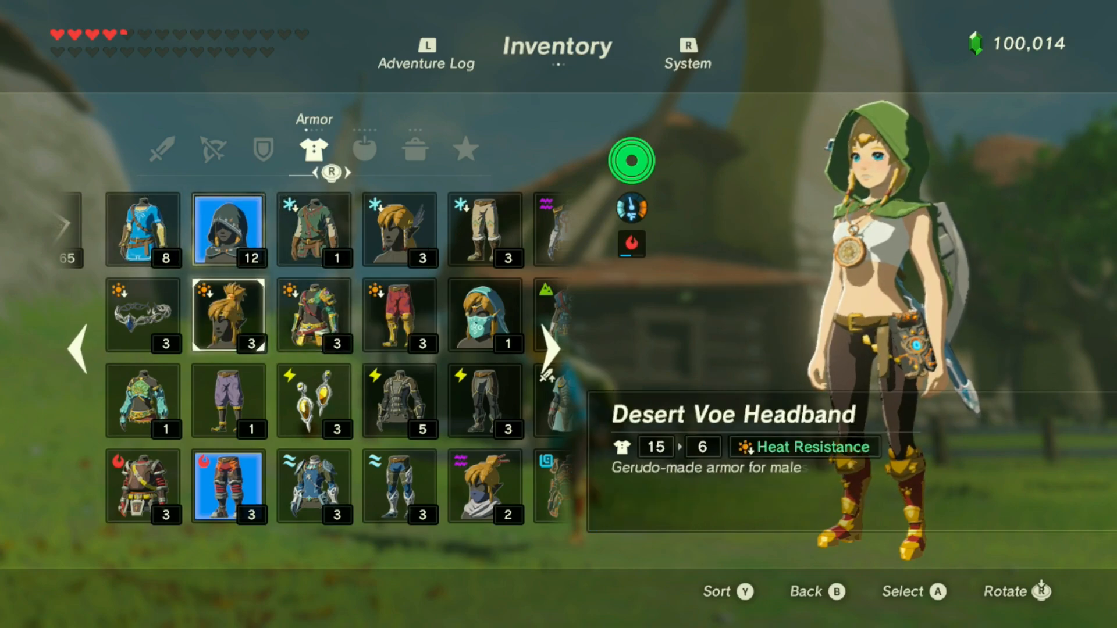
Step: Equip the Tunic and Trousers of Time and return to gameplay outside Hateno Village
left_click(313, 316)
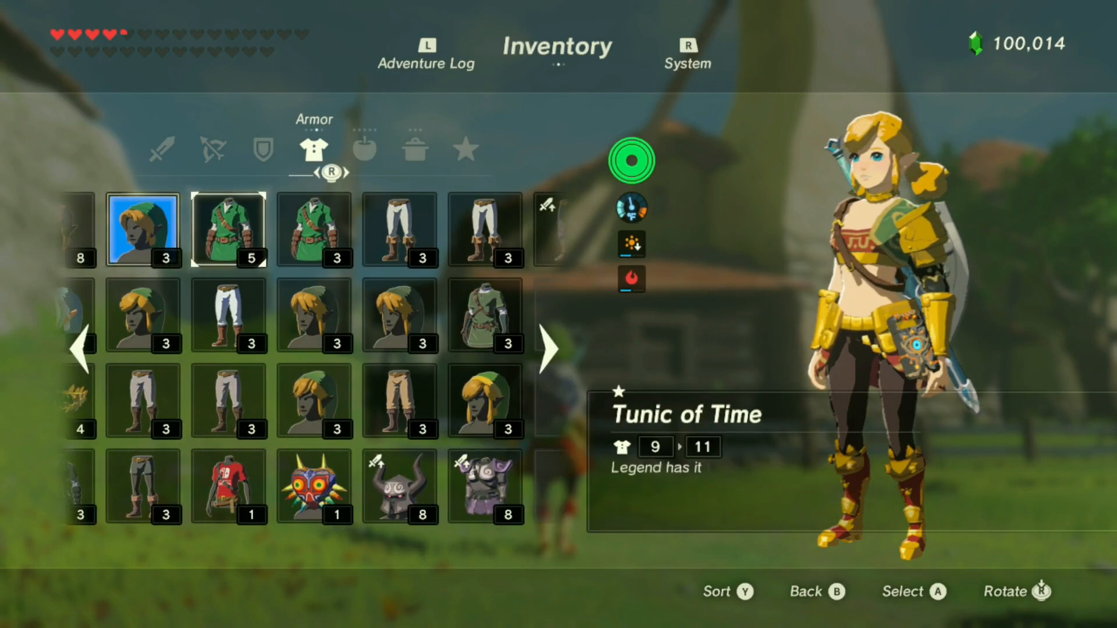
left_click(314, 228)
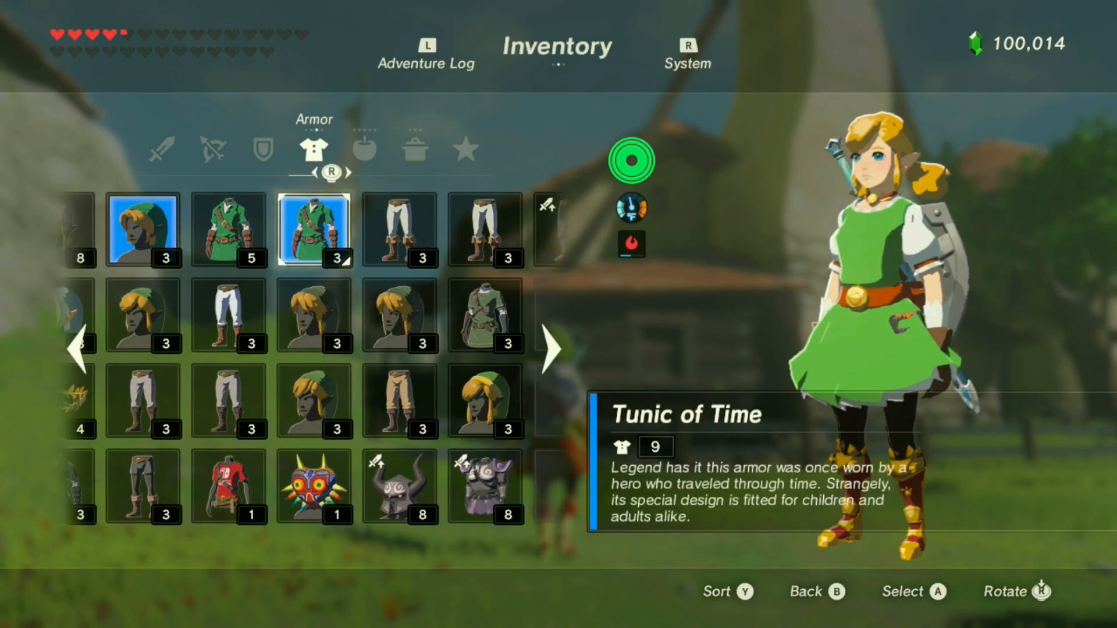
left_click(399, 230)
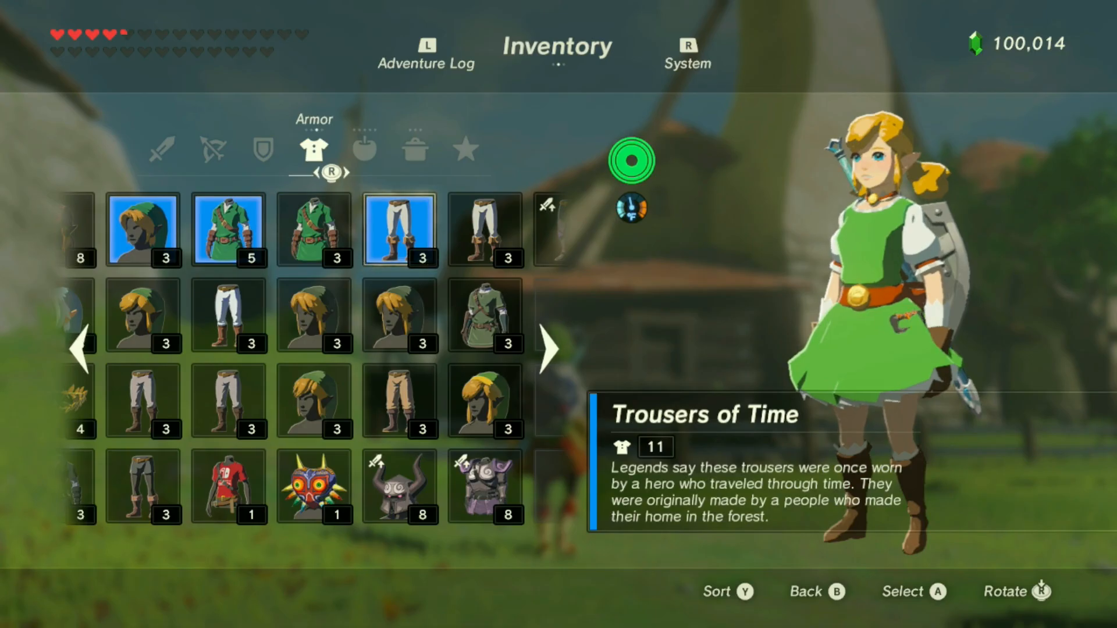
key("B")
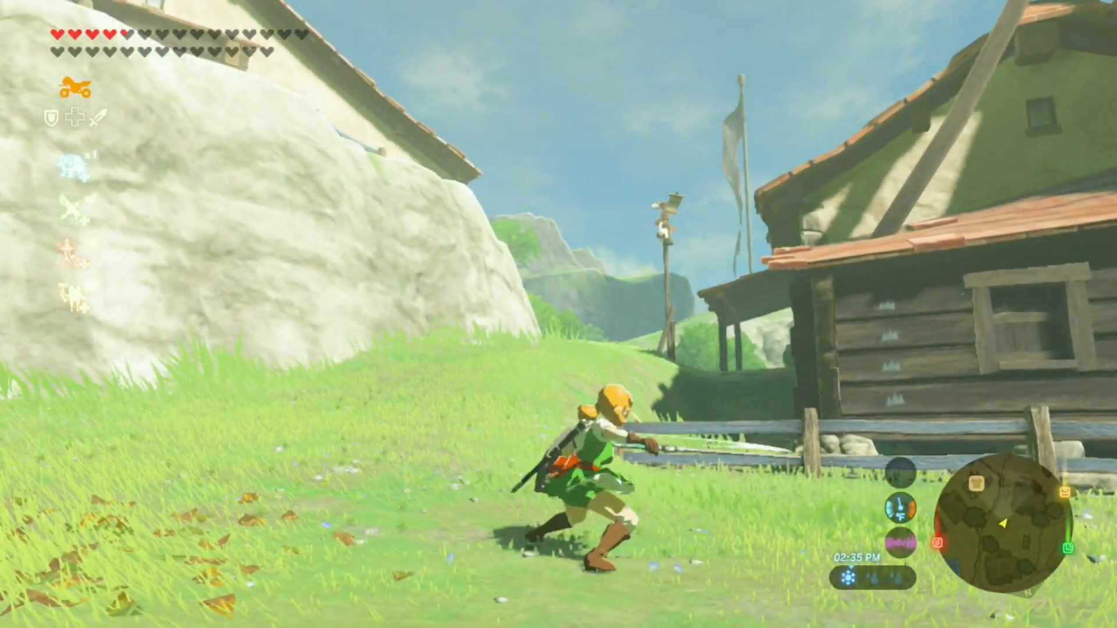